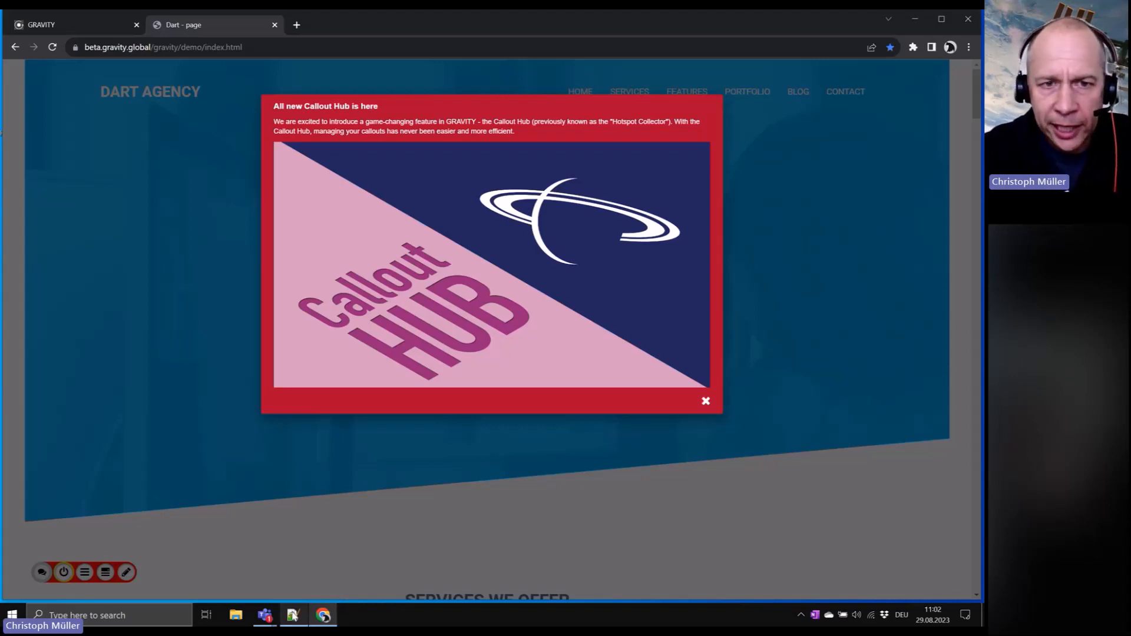
mouse_move(293, 615)
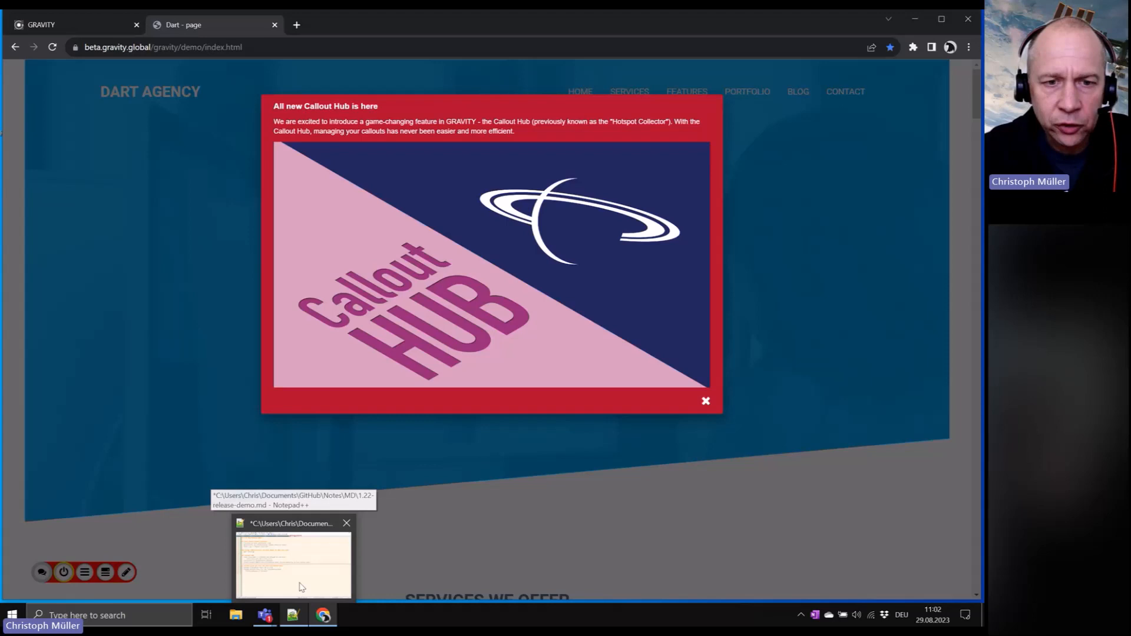
Bring the Notepad++ 1.22 release demo notes in front of the Dart demo site.
left_click(293, 559)
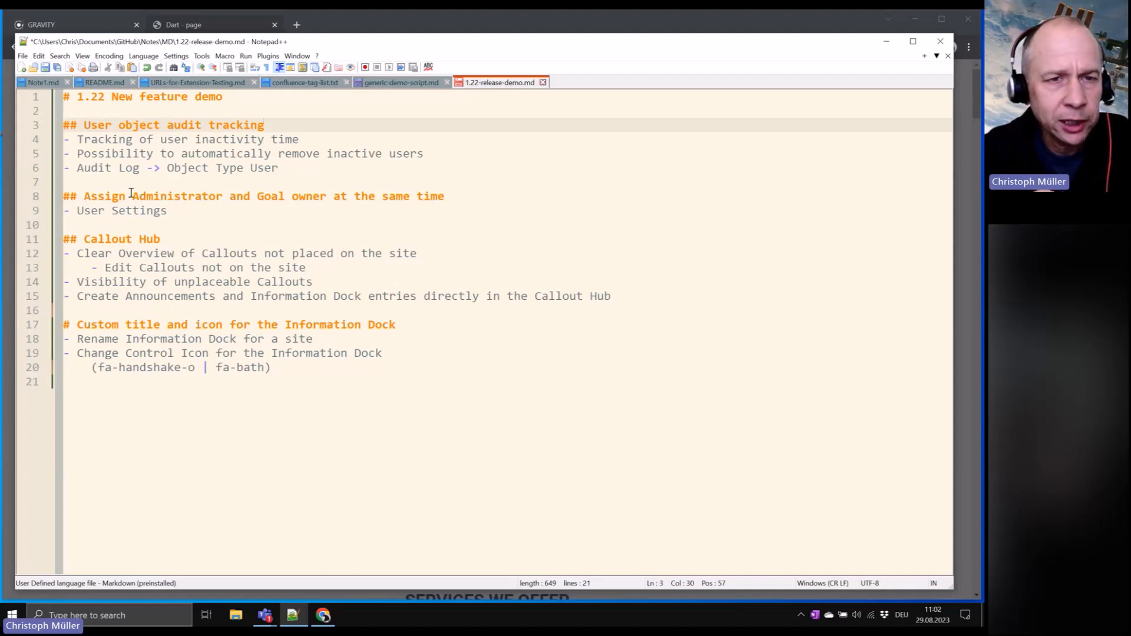
Select the administrator and goal owner note on line 8 of the release notes.
left_click(133, 195)
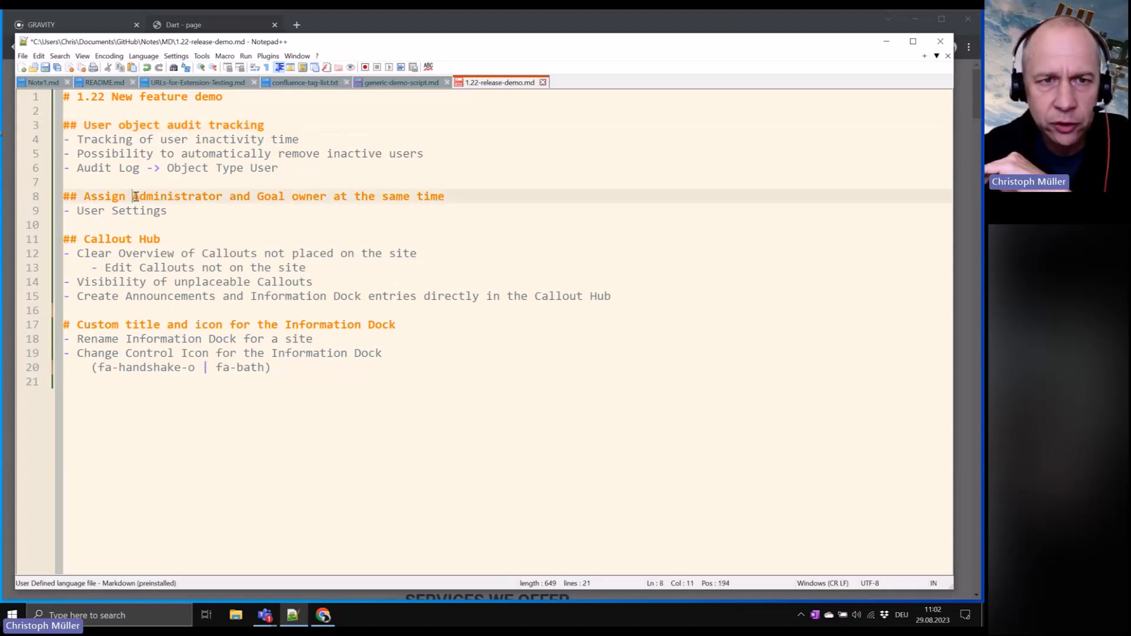
left_click_drag(132, 195, 286, 195)
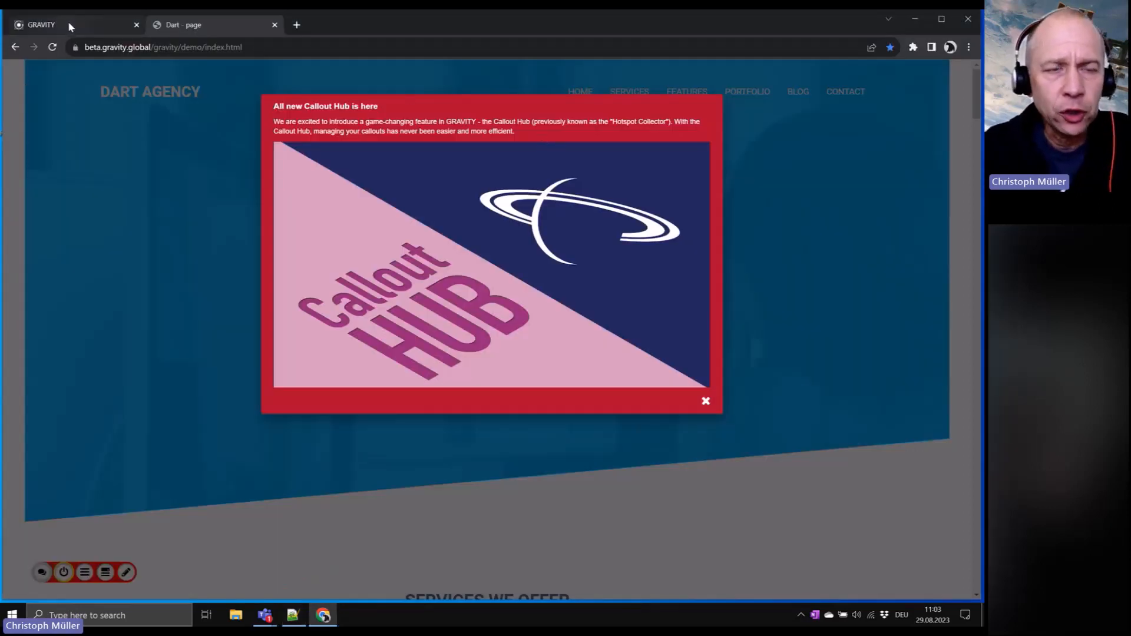
mouse_move(41, 25)
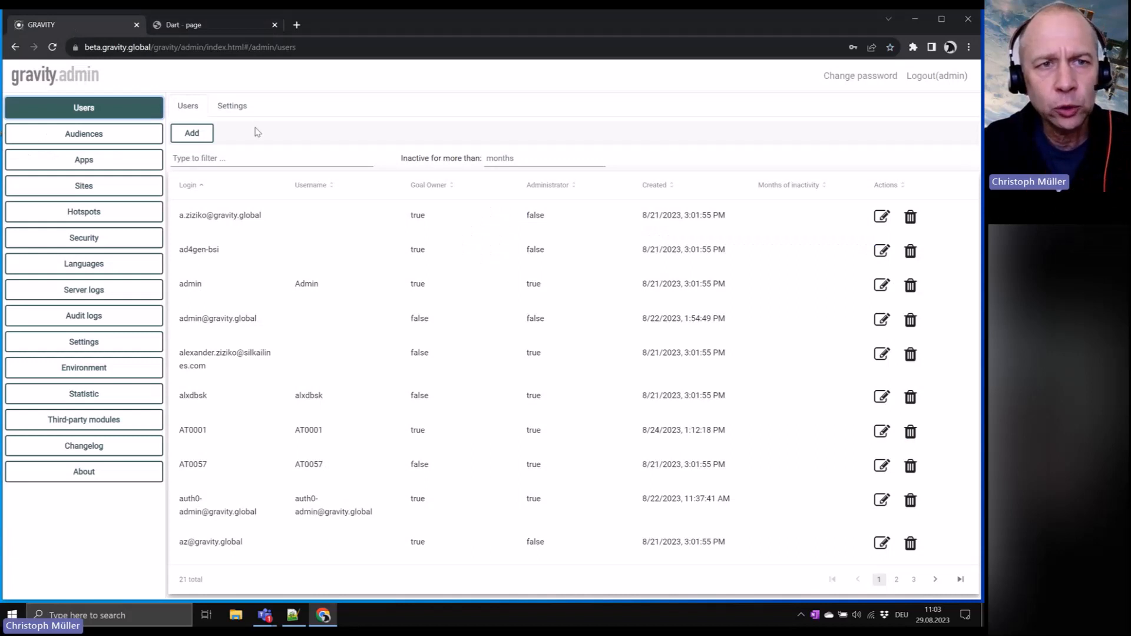
mouse_move(801, 213)
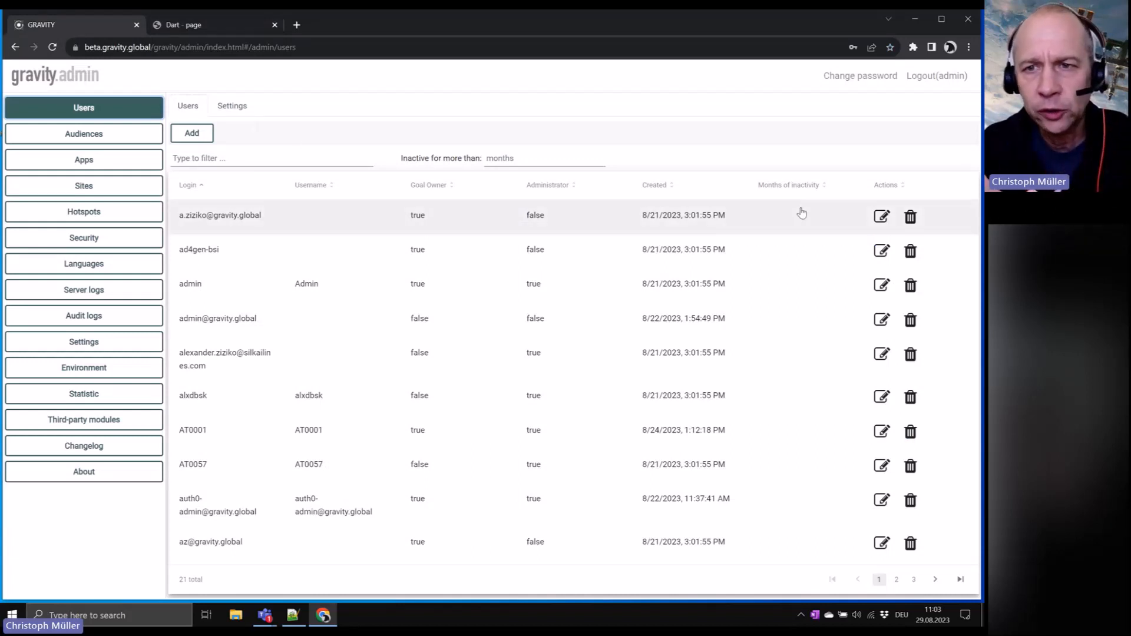
mouse_move(799, 196)
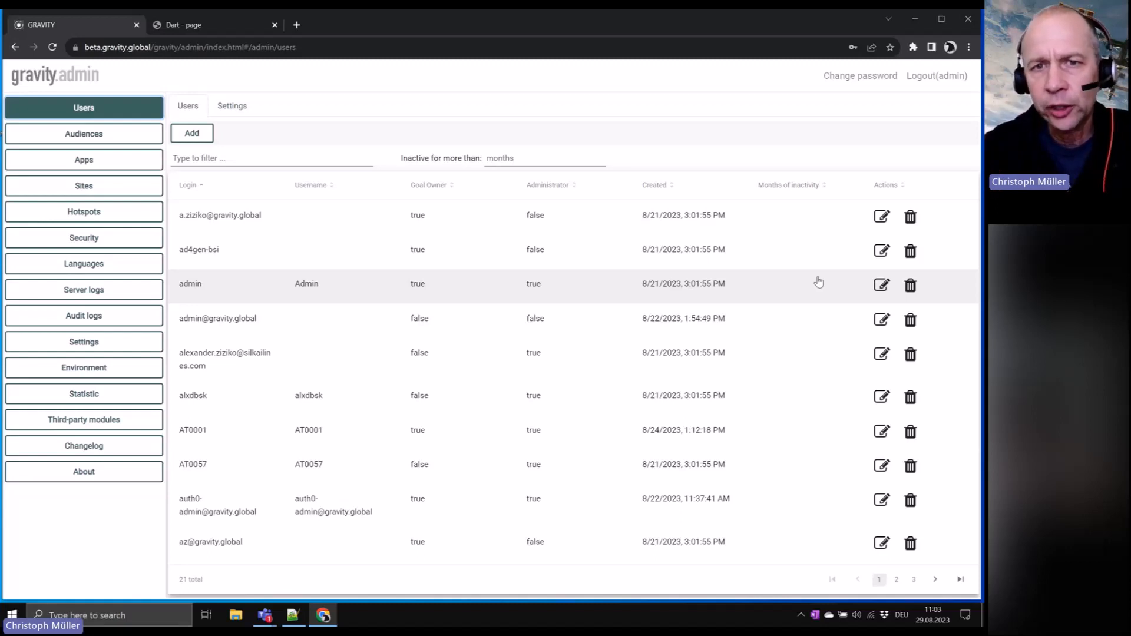
mouse_move(733, 230)
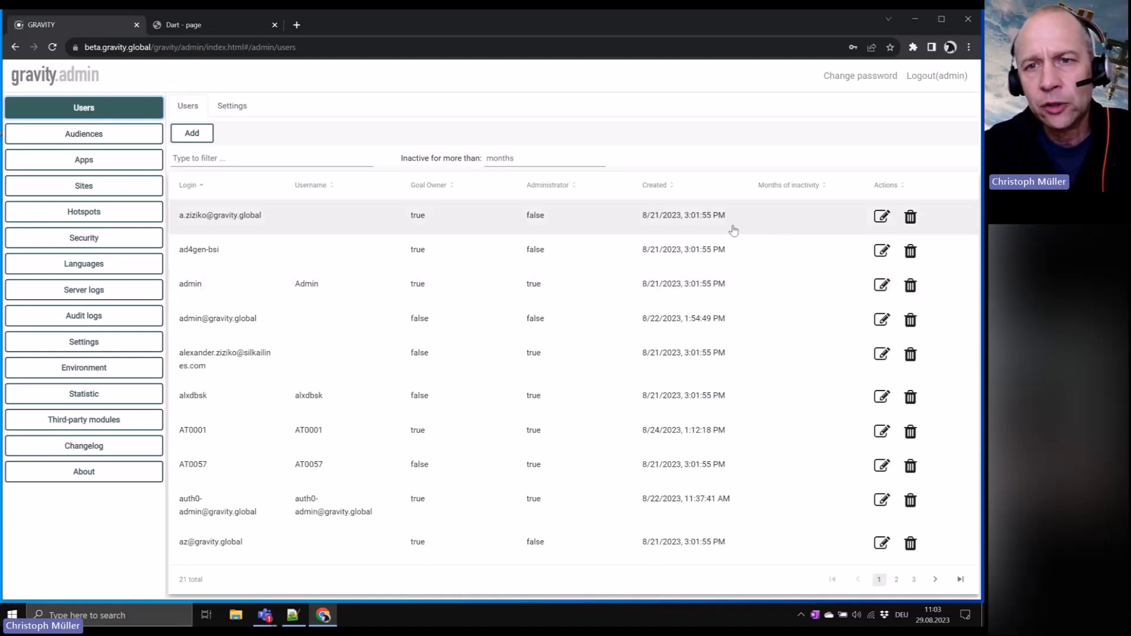
mouse_move(788, 219)
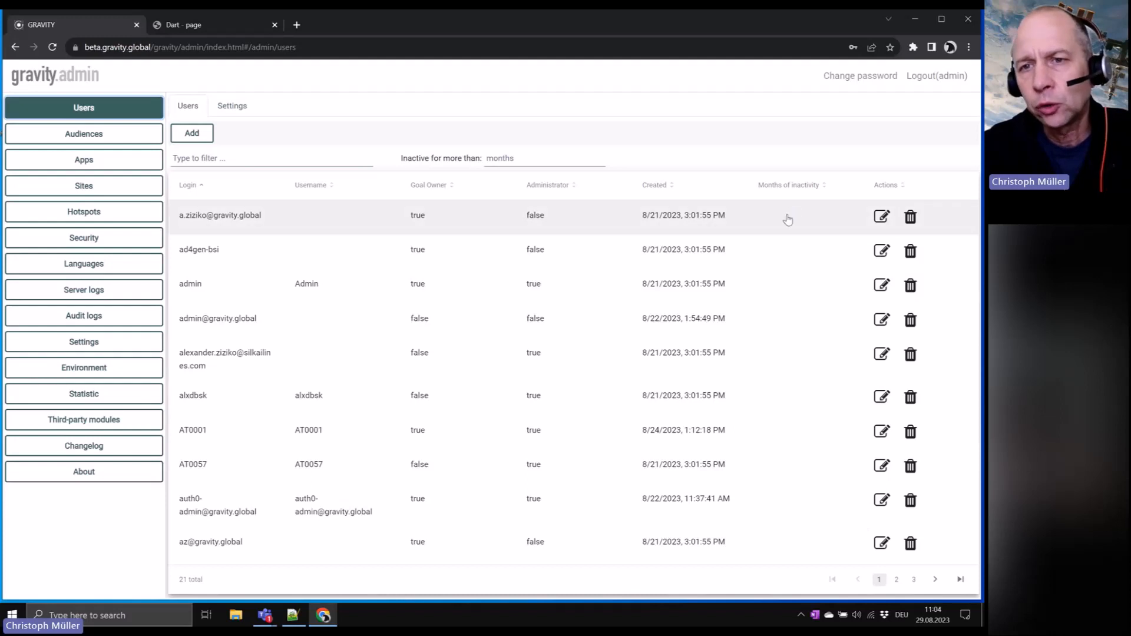
mouse_move(820, 227)
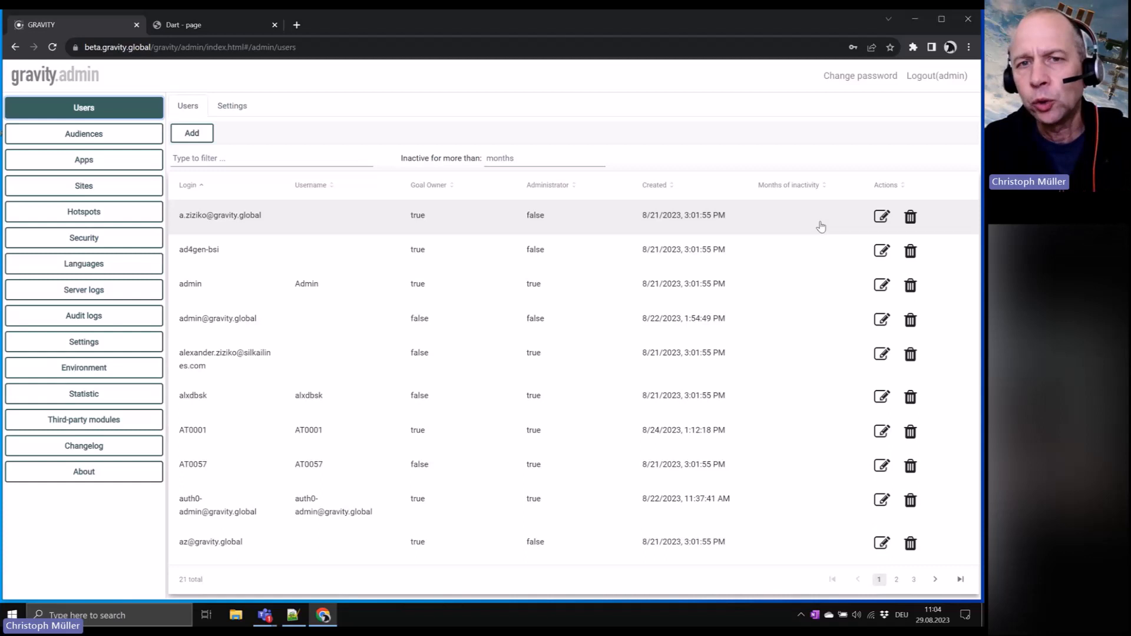
mouse_move(708, 190)
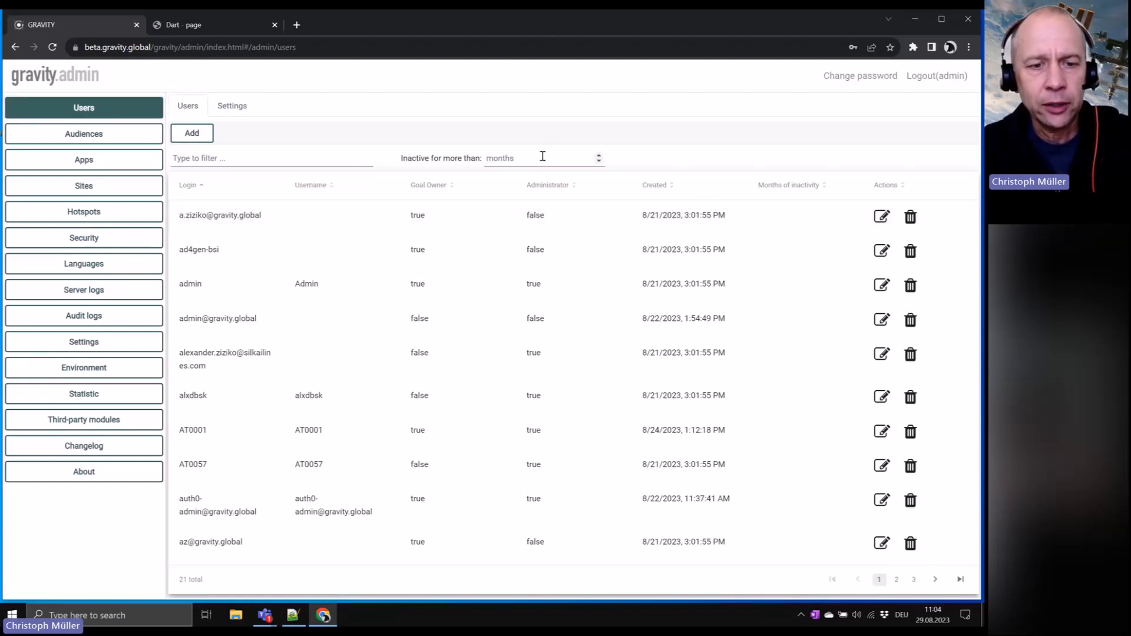
Enter 2 in 'Inactive for more than', then view the Users Settings tab.
type("2")
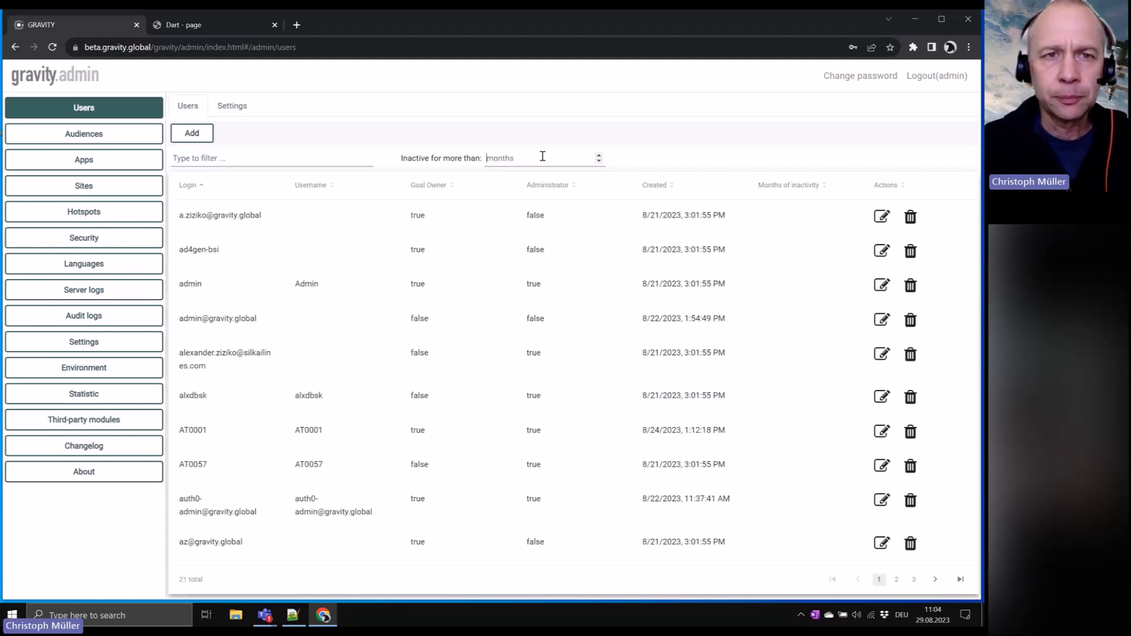
left_click(231, 106)
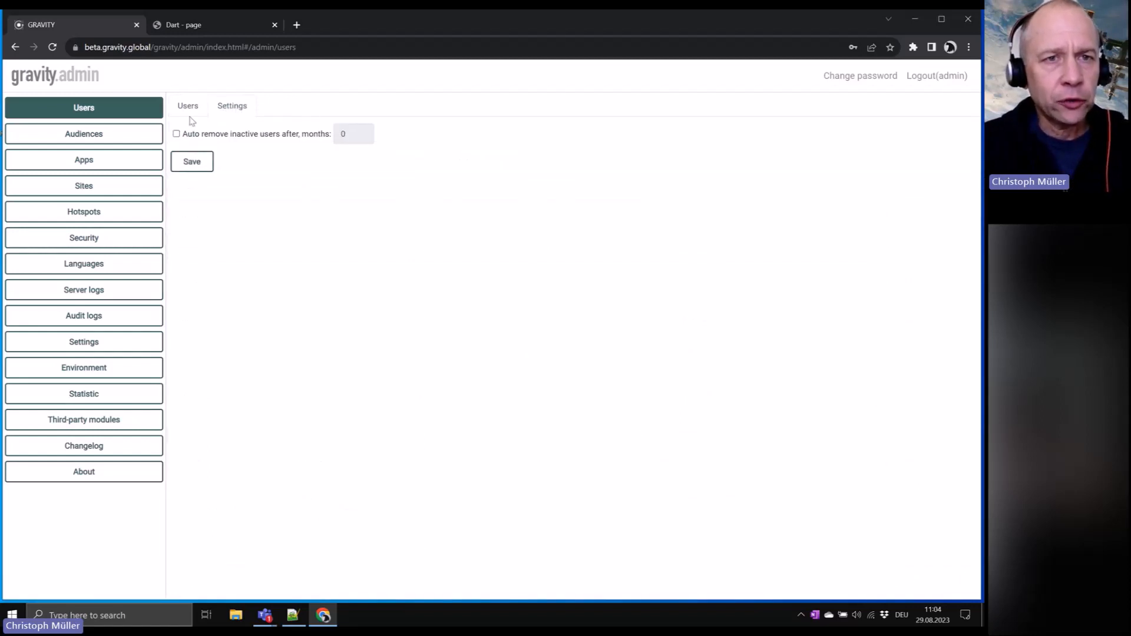
Enable automatic removal of inactive users after 3 months, then return to the release notes.
left_click(176, 133)
type("3")
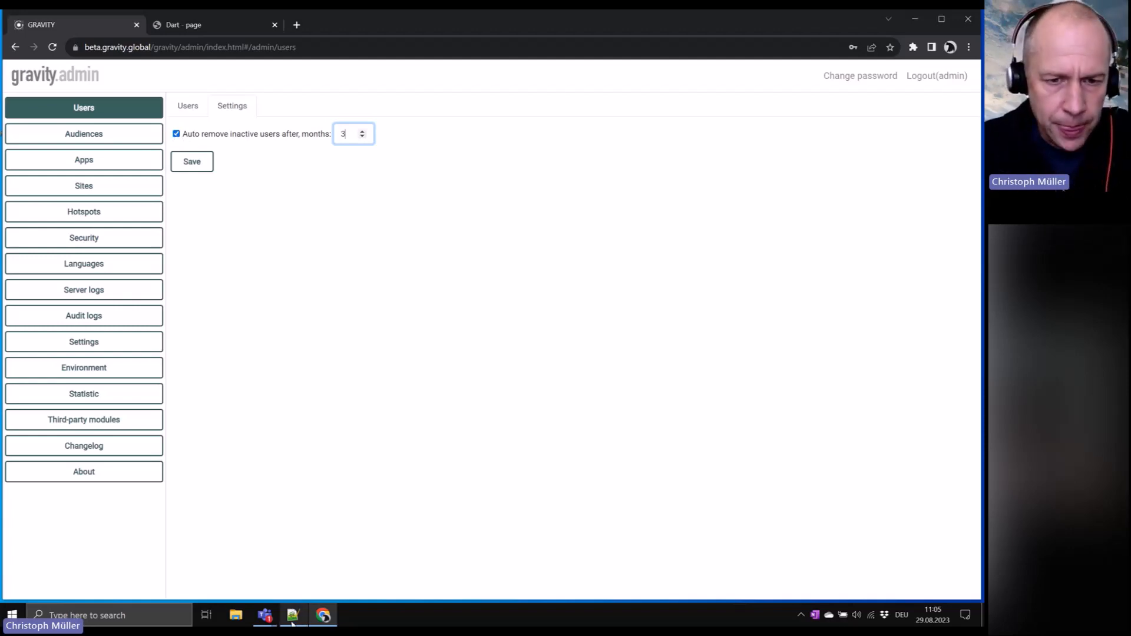
left_click(293, 615)
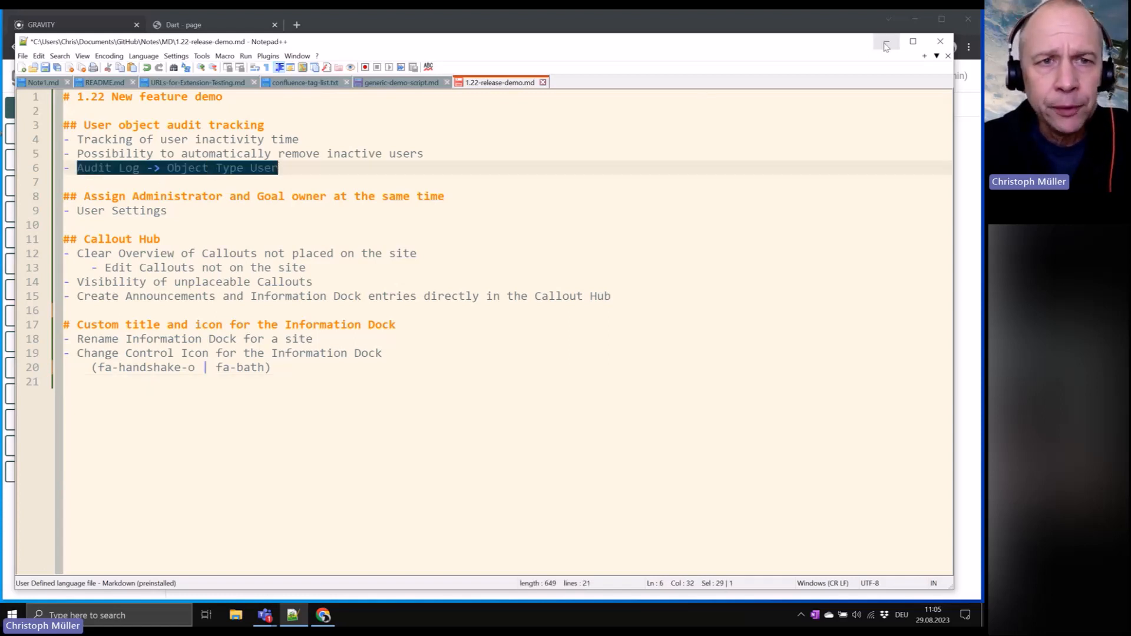
Filter the Audit logs to USER object type and inspect the latest user update's details.
left_click(886, 41)
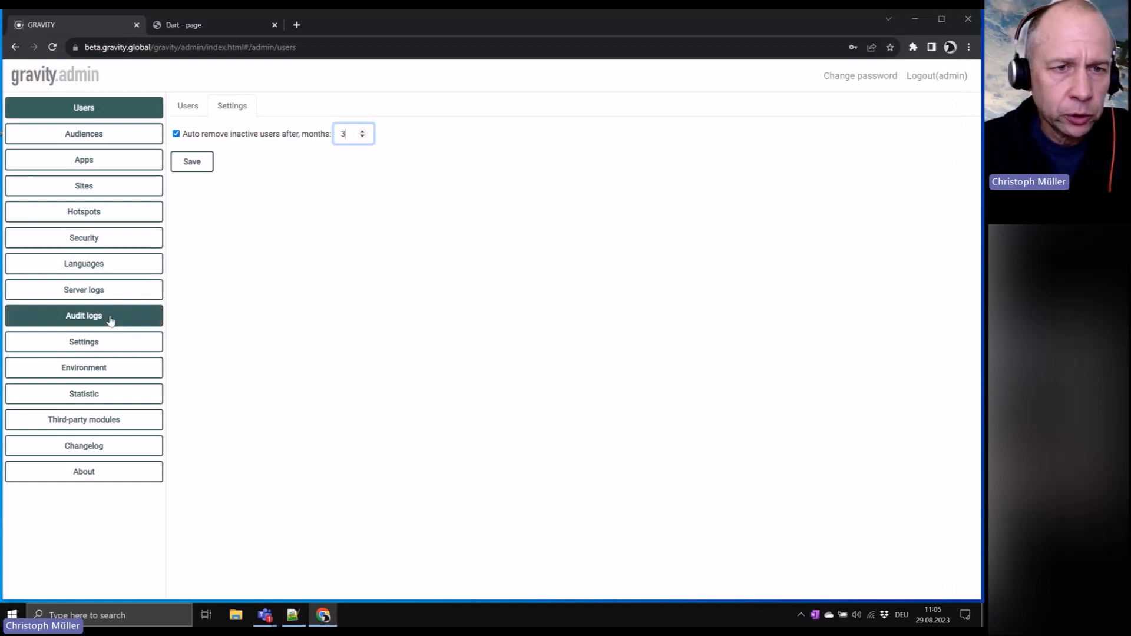
left_click(84, 315)
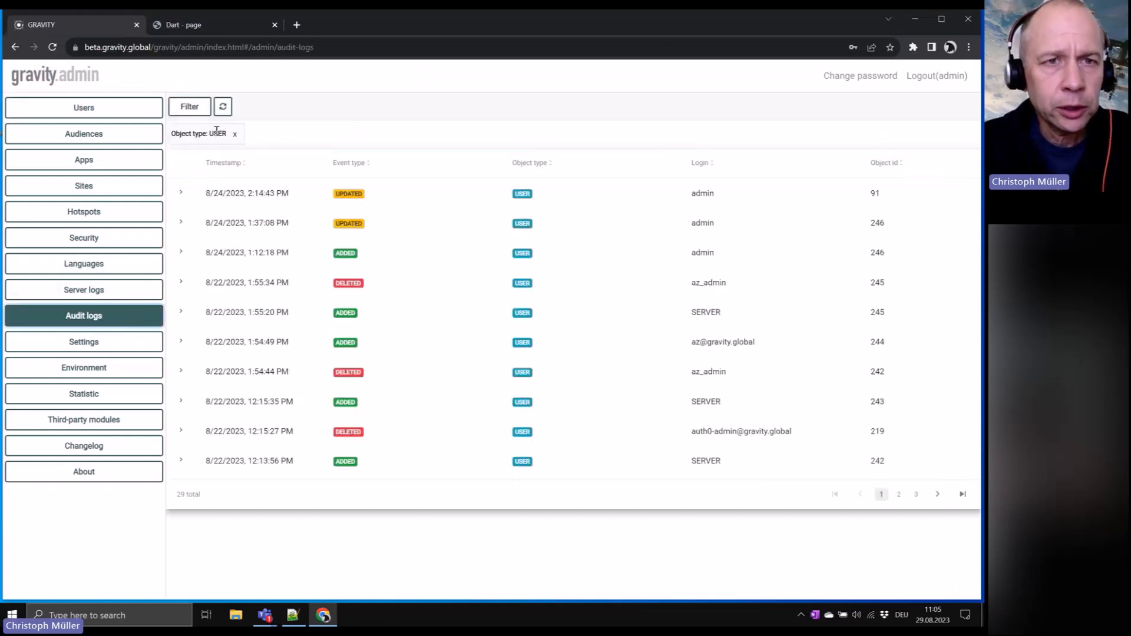
left_click(189, 106)
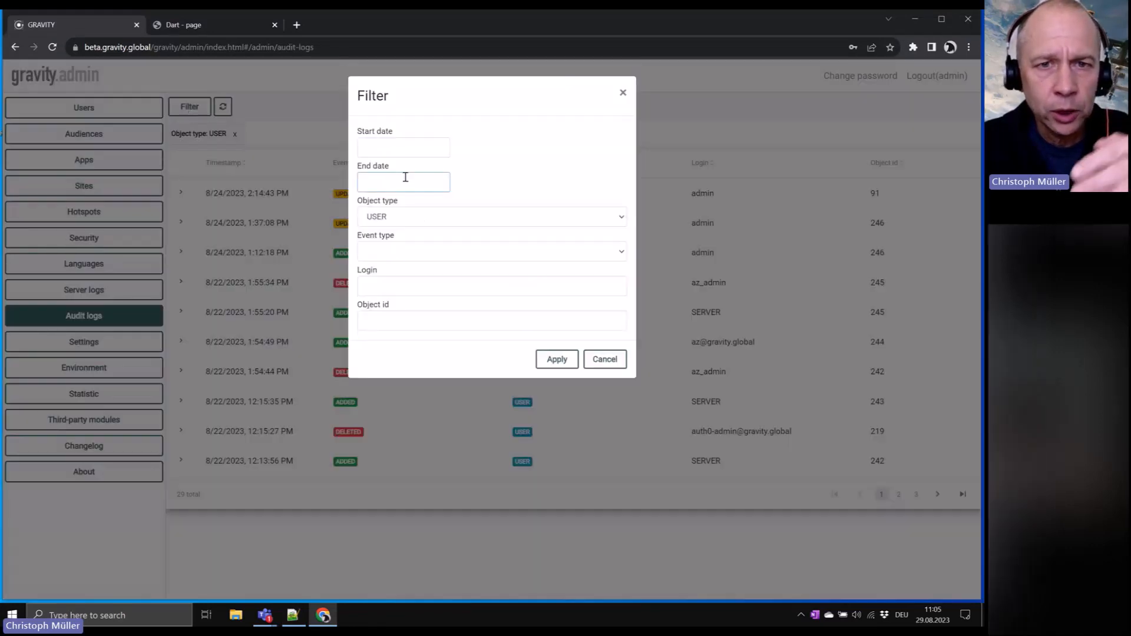
left_click(491, 216)
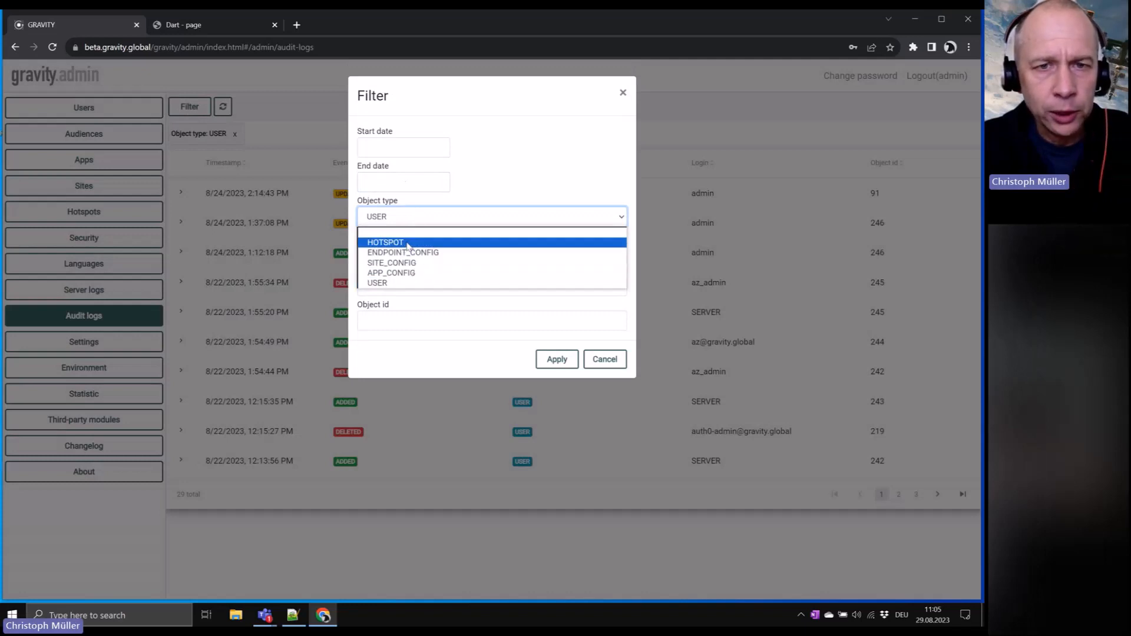
mouse_move(415, 282)
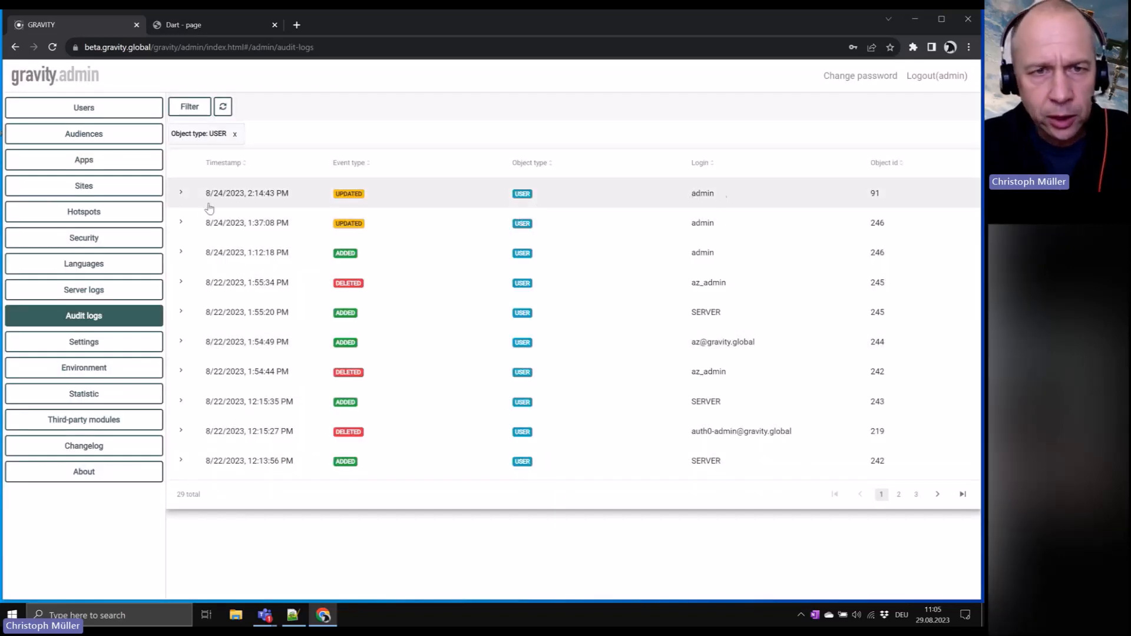
mouse_move(675, 199)
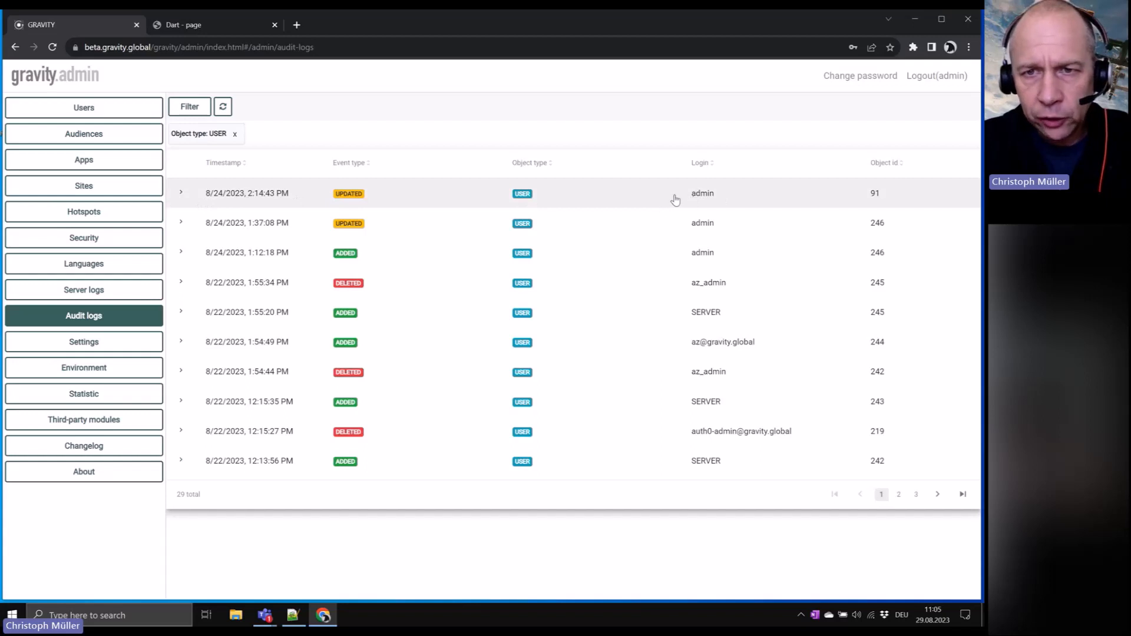
mouse_move(526, 206)
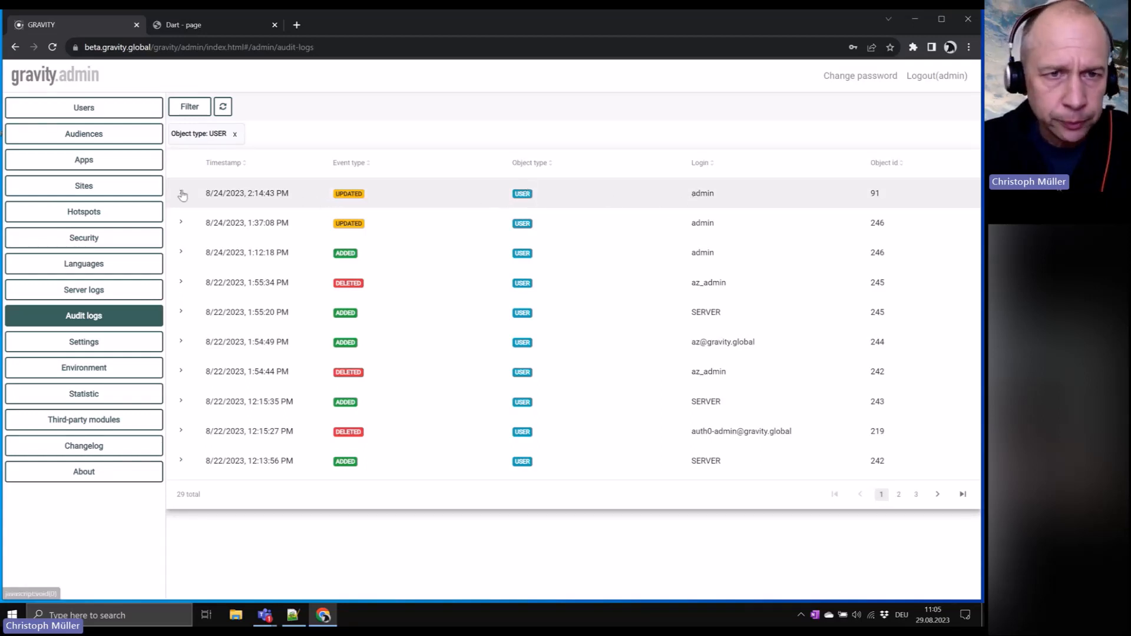
left_click(182, 193)
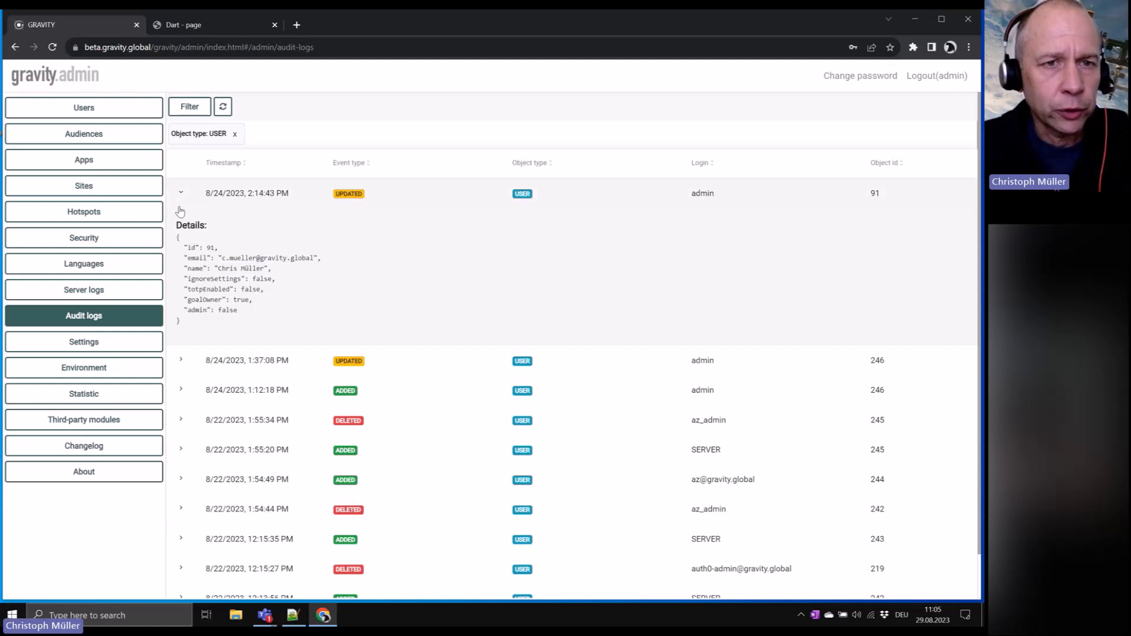
mouse_move(180, 196)
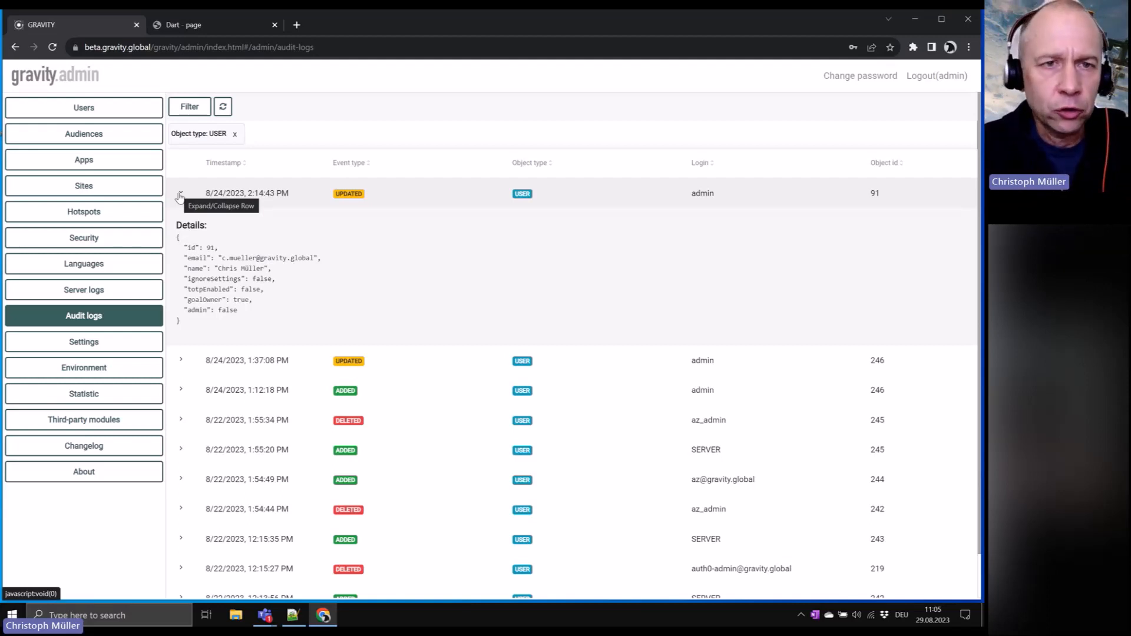
left_click(180, 193)
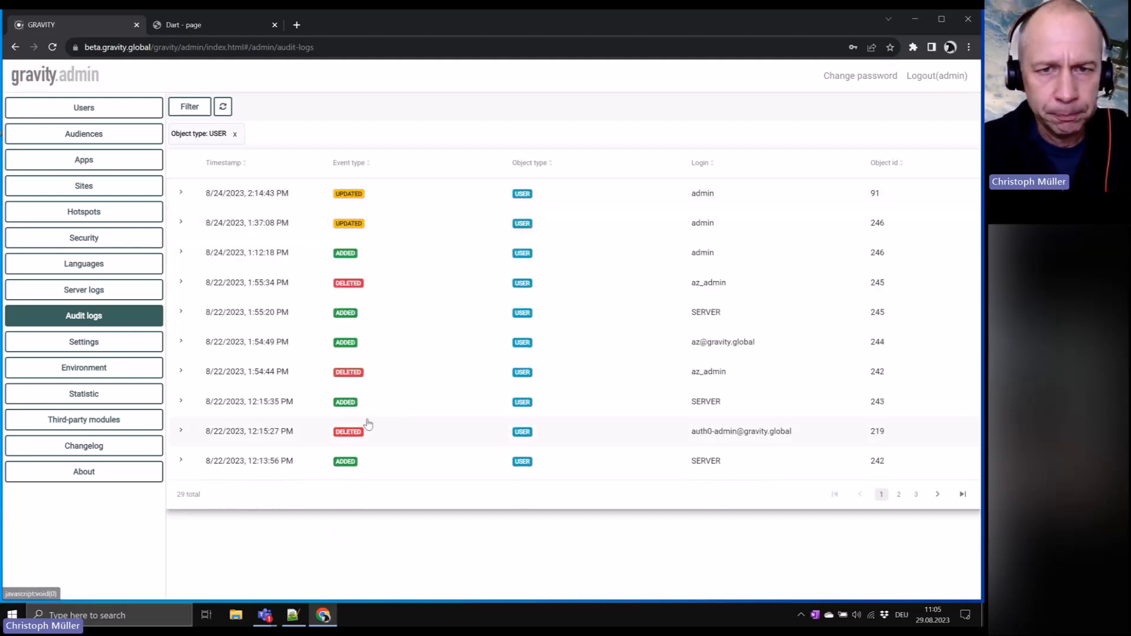
Revisit the administrator and goal owner note in Notepad++, then minimize the notes.
left_click(292, 615)
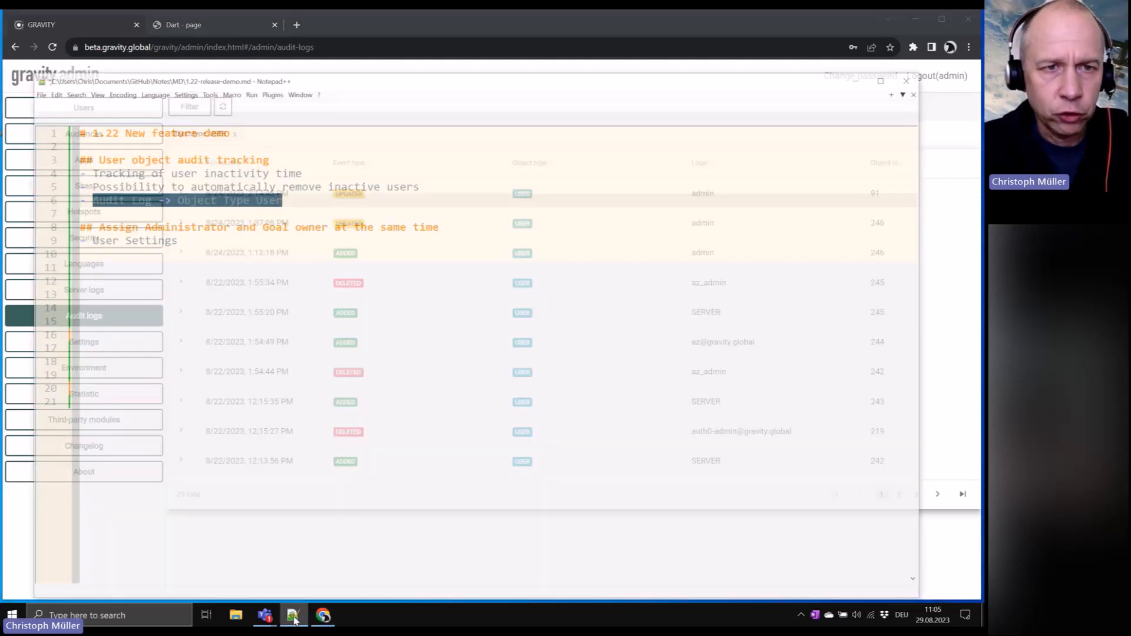
left_click(292, 615)
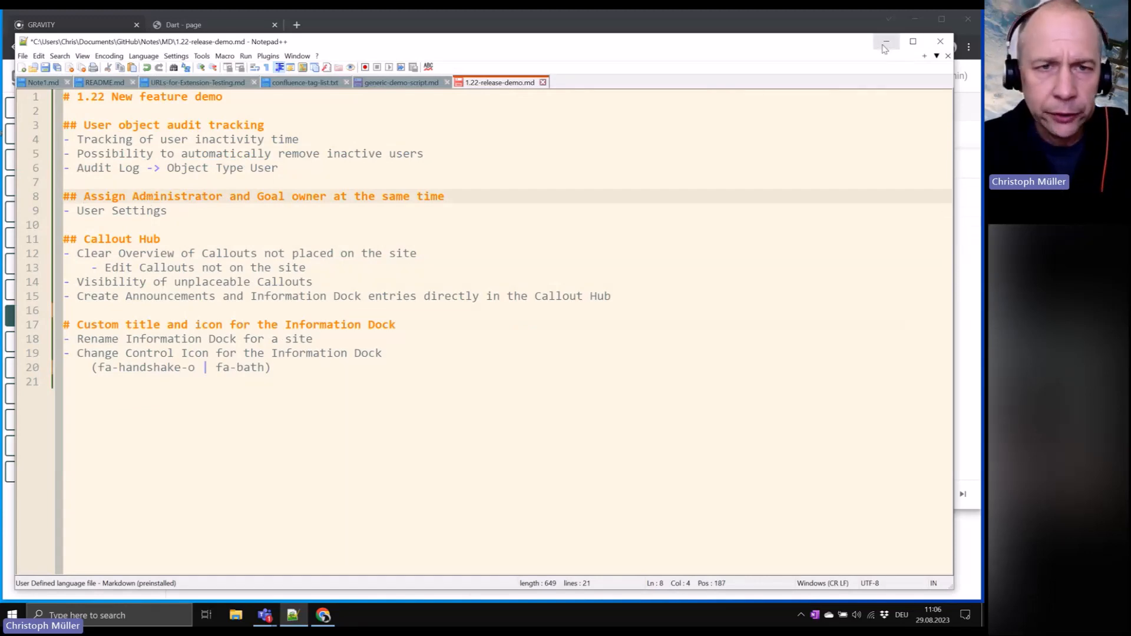
left_click(886, 41)
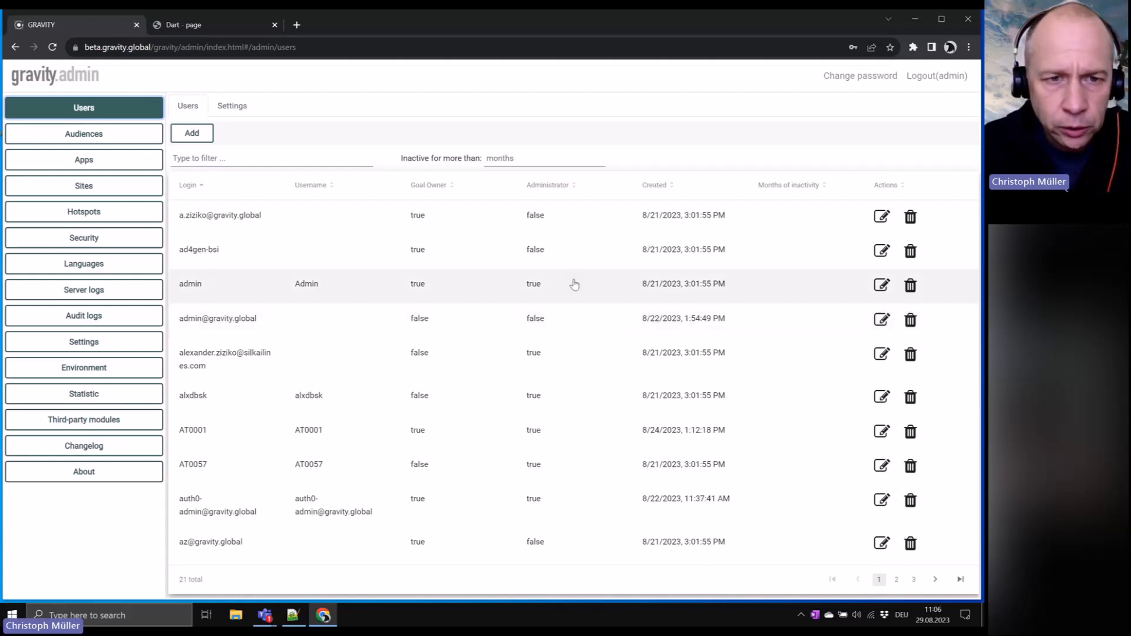
mouse_move(863, 222)
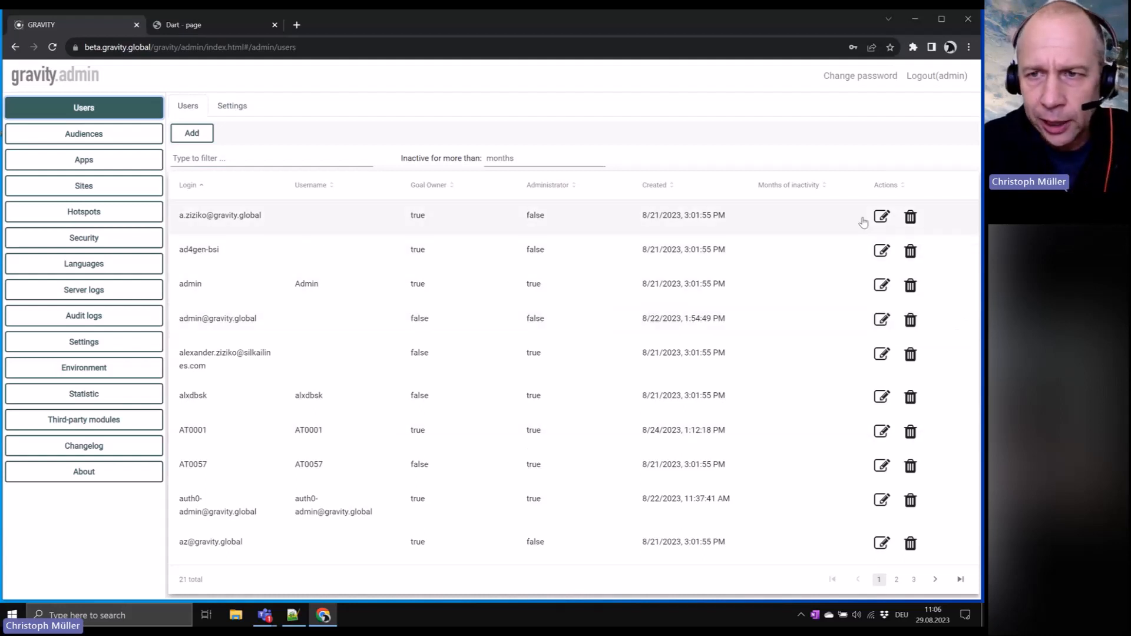
Open the first user's edit form, review Goal Owner and Administrator options, and close it.
left_click(881, 216)
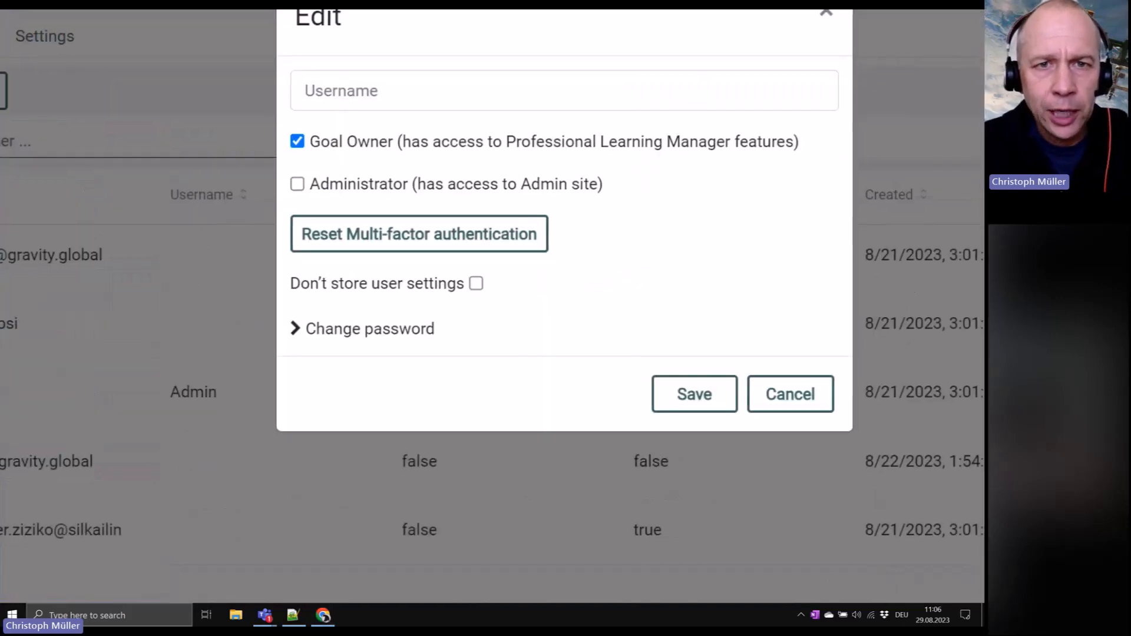
scroll("down", 3)
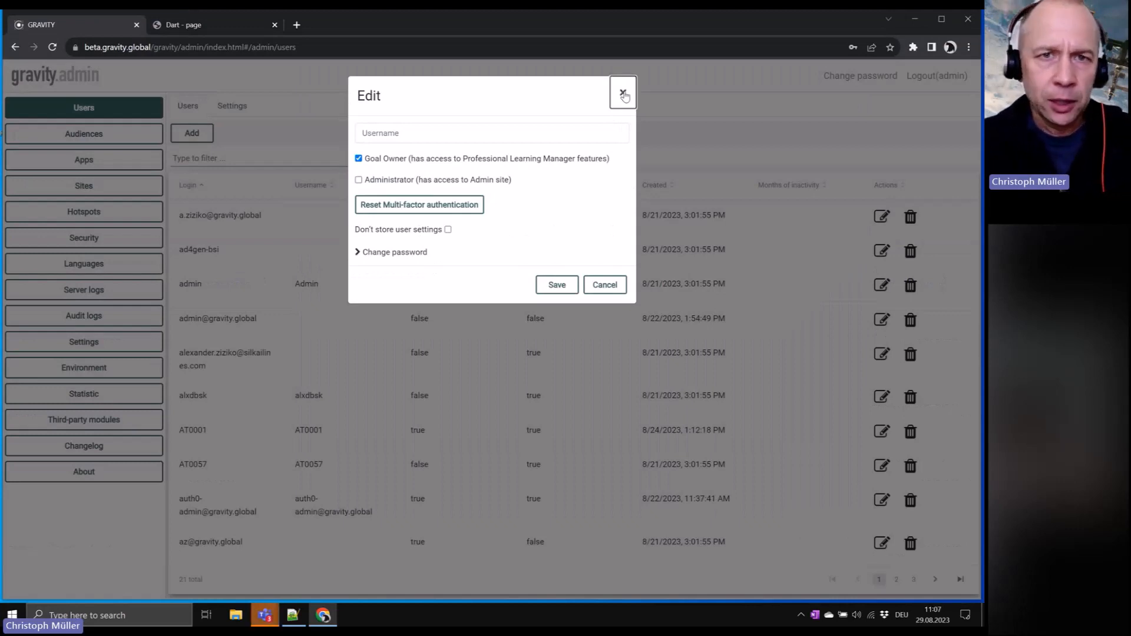
left_click(622, 94)
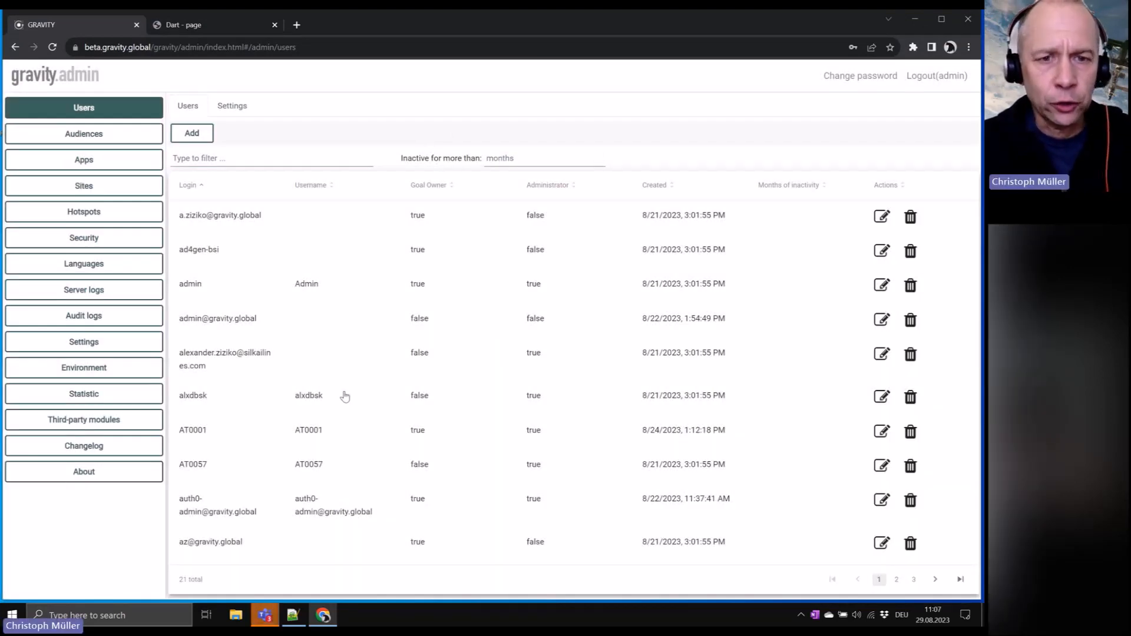
mouse_move(292, 615)
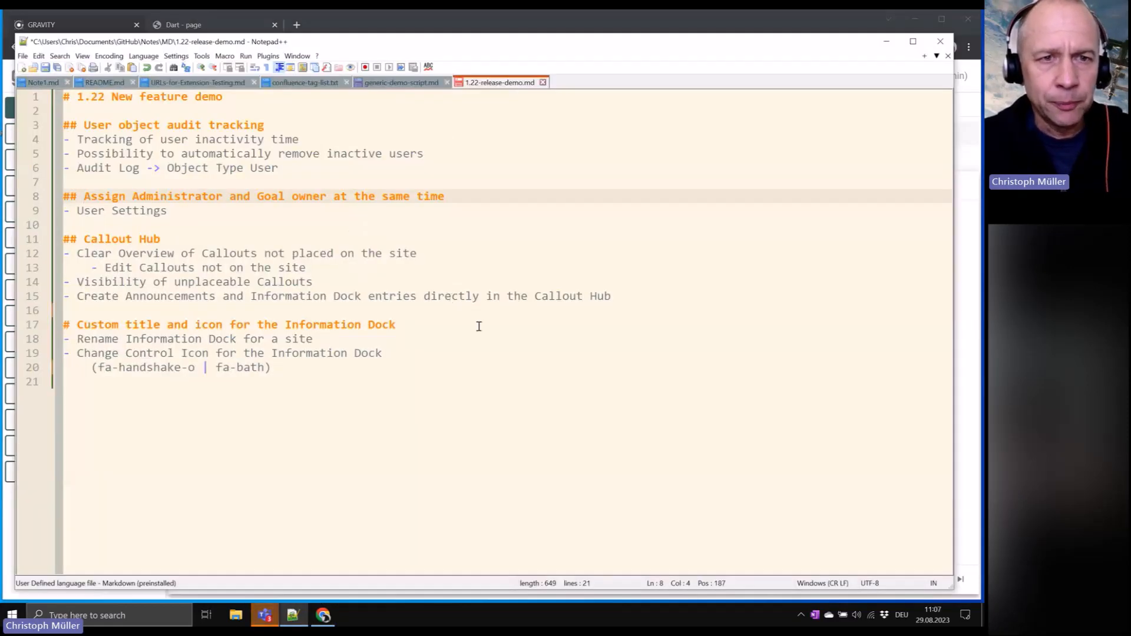
left_click(161, 238)
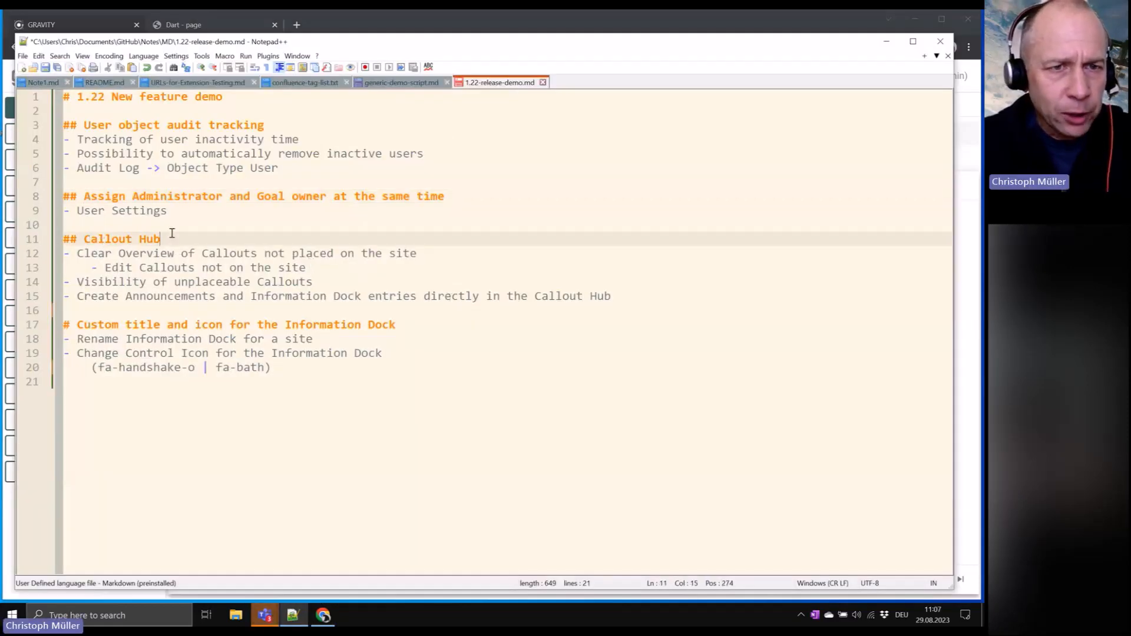
double_click(122, 238)
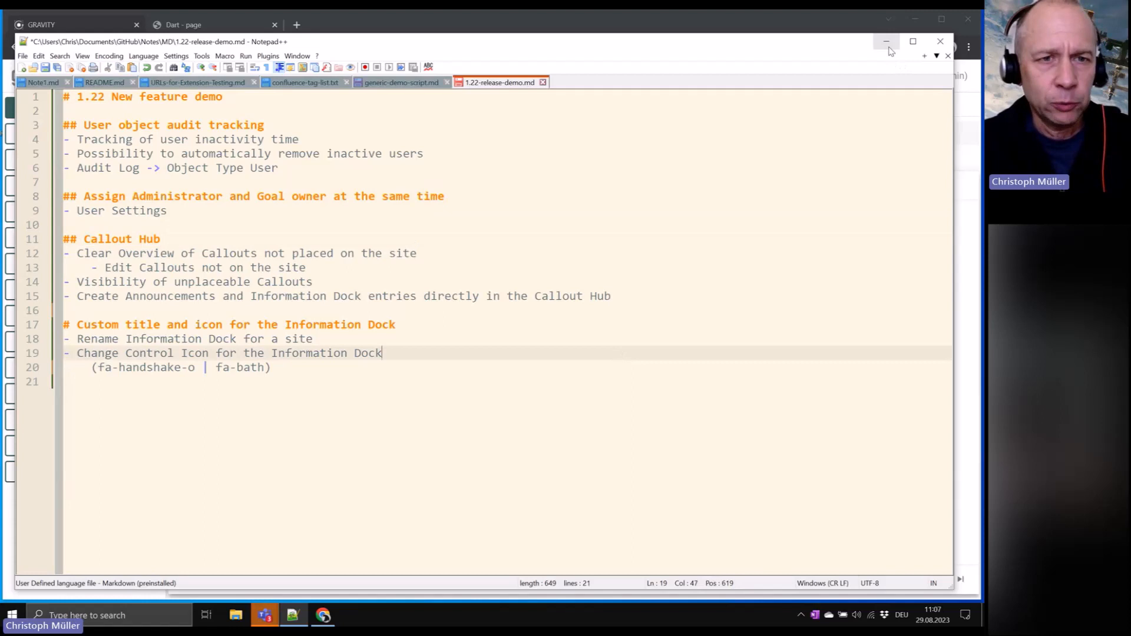
mouse_move(886, 41)
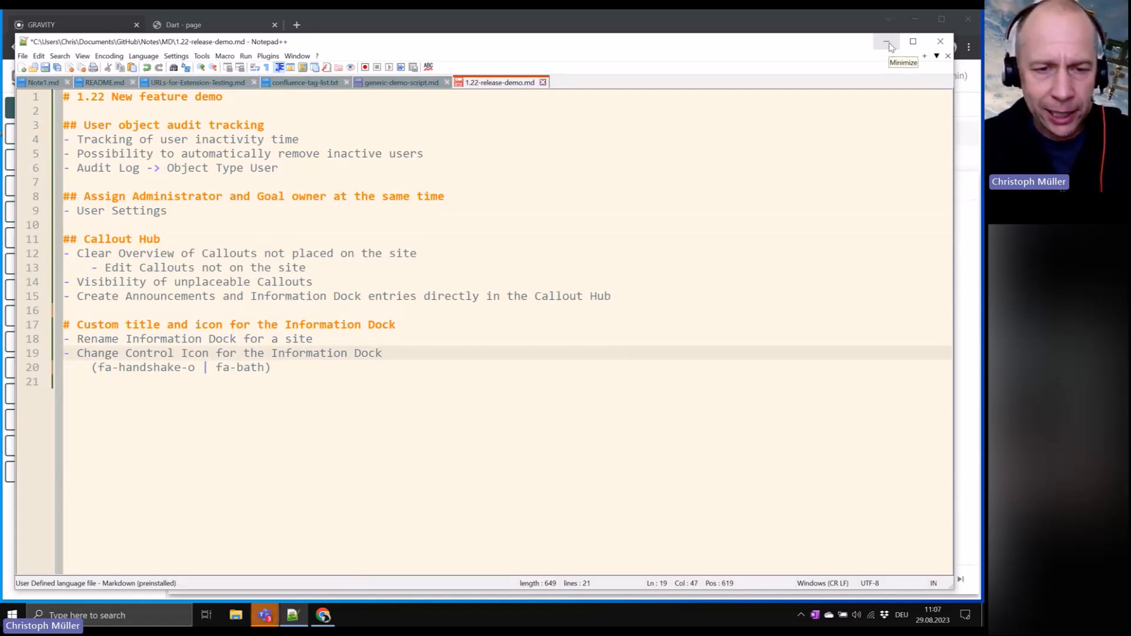
Bring up the Dart demo site and dismiss its Callout Hub announcement.
left_click(887, 41)
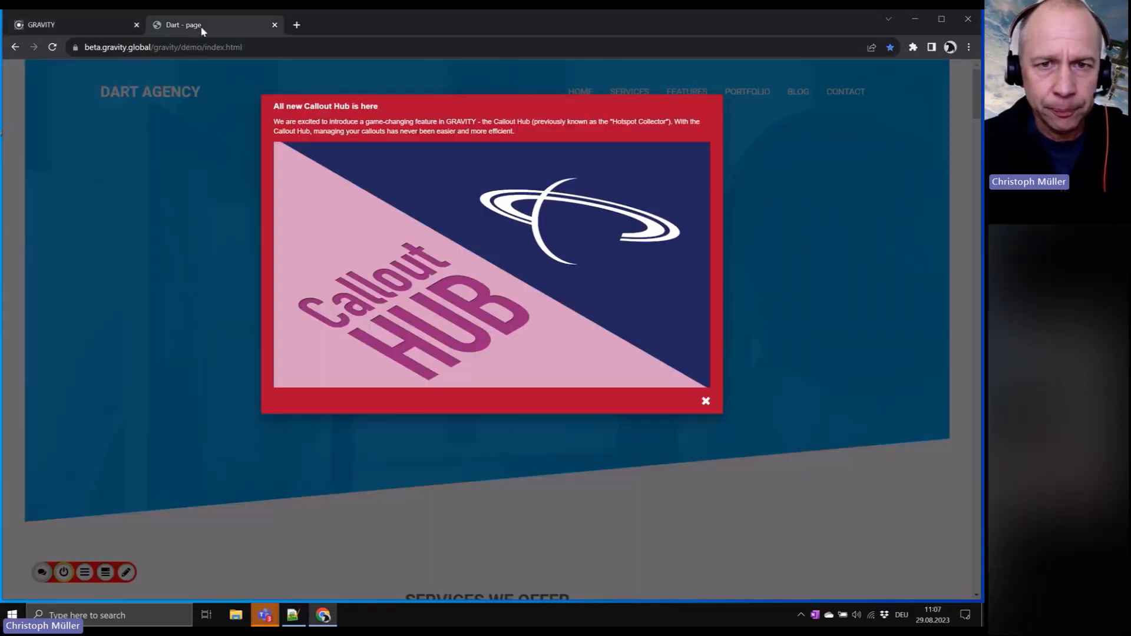
mouse_move(705, 403)
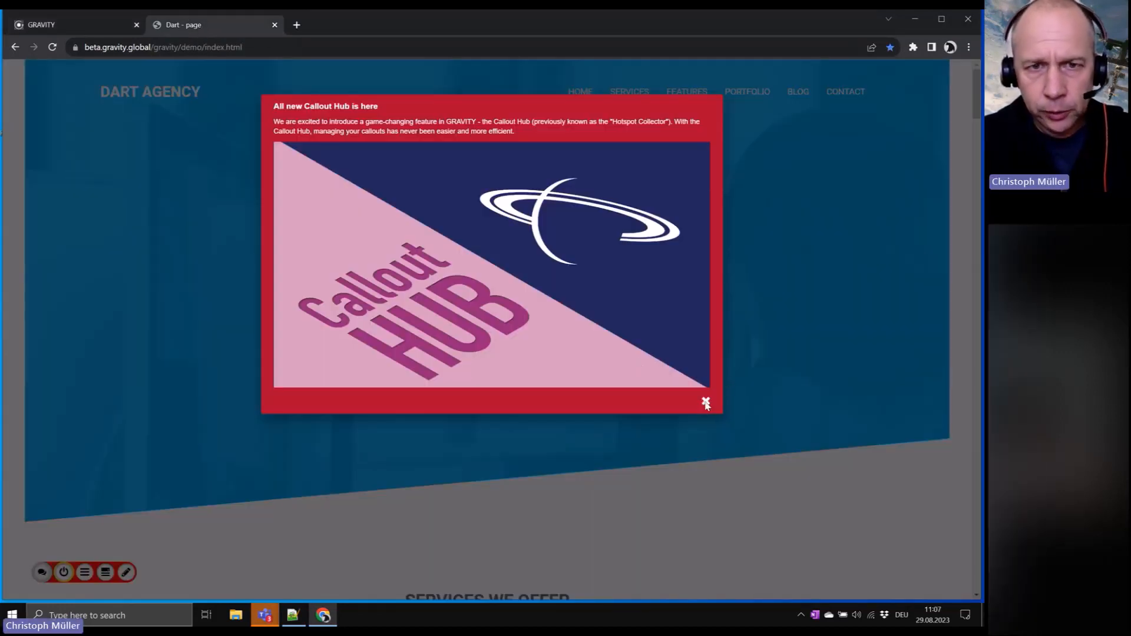
left_click(706, 402)
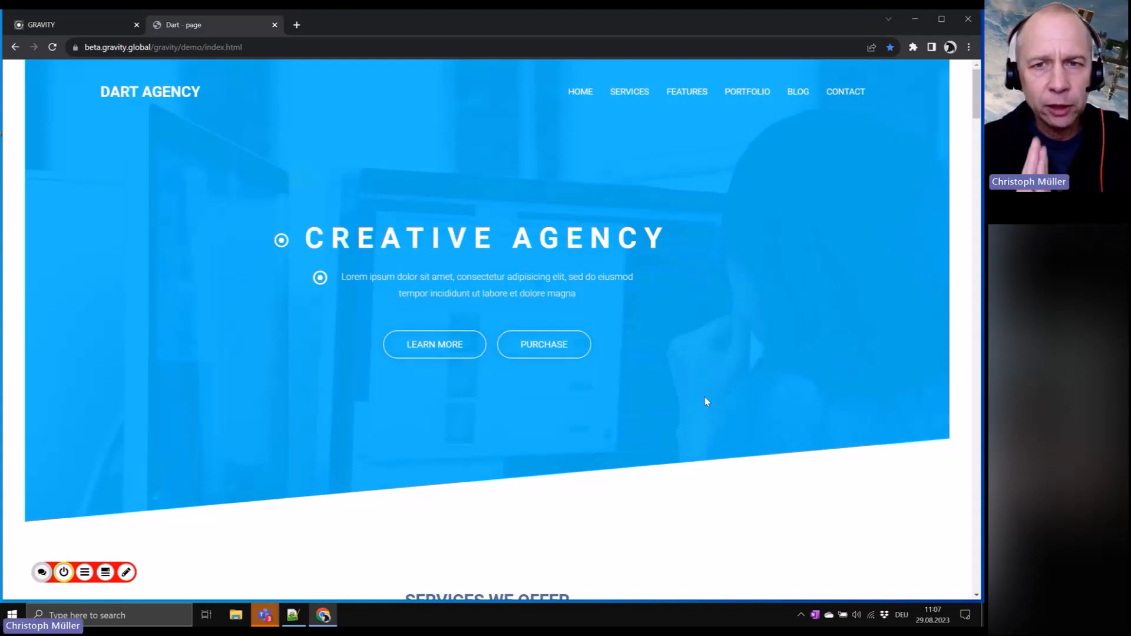
mouse_move(126, 481)
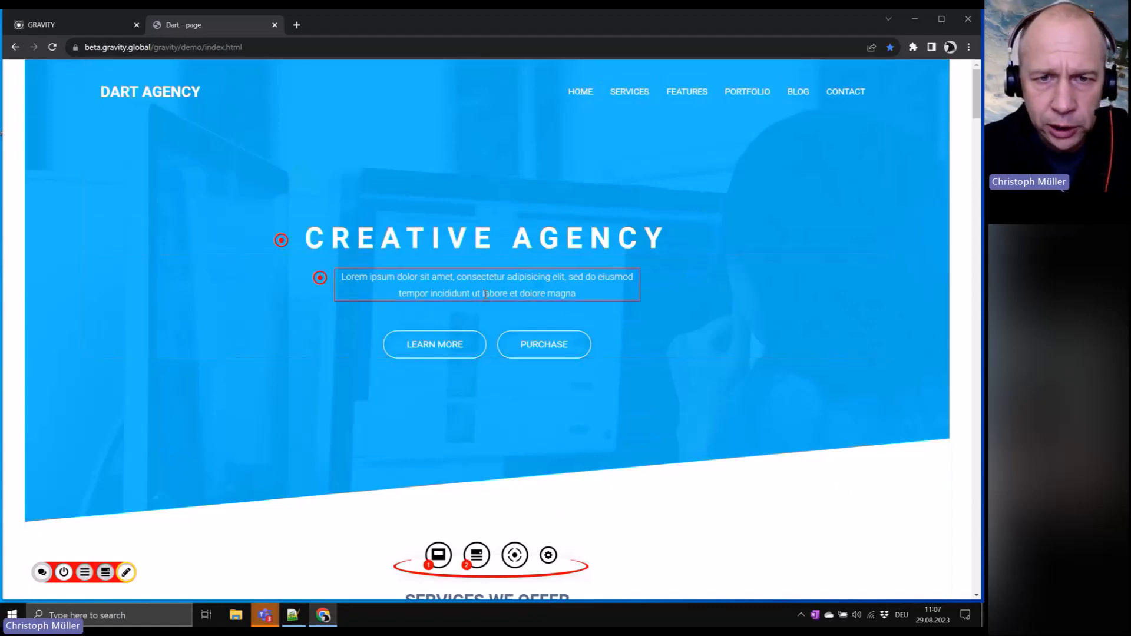
right_click(486, 238)
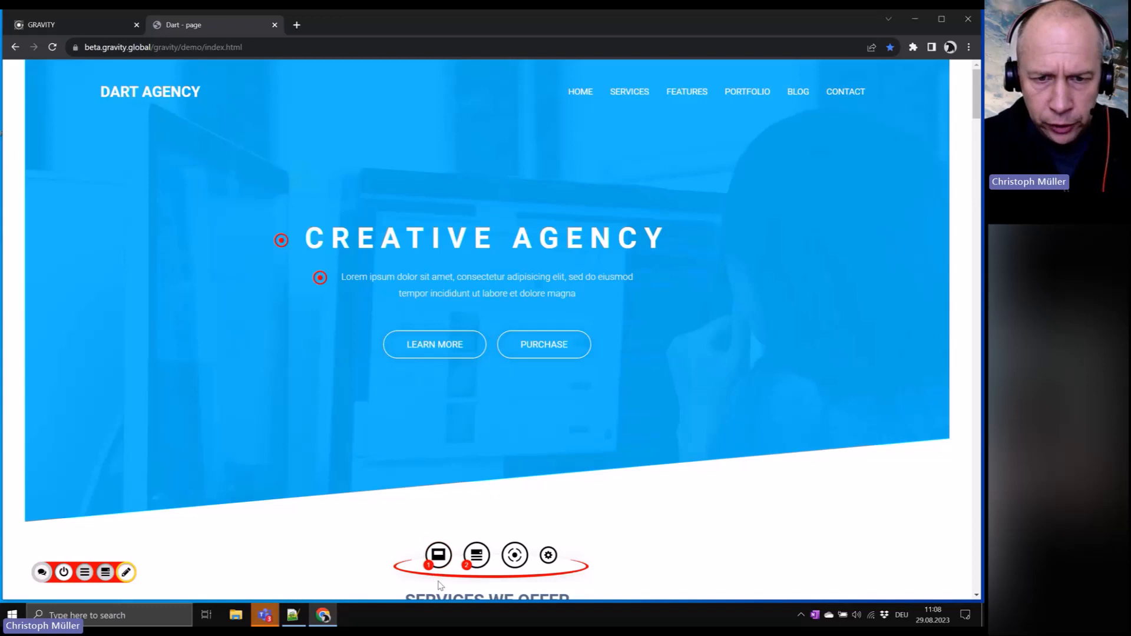
left_click(437, 555)
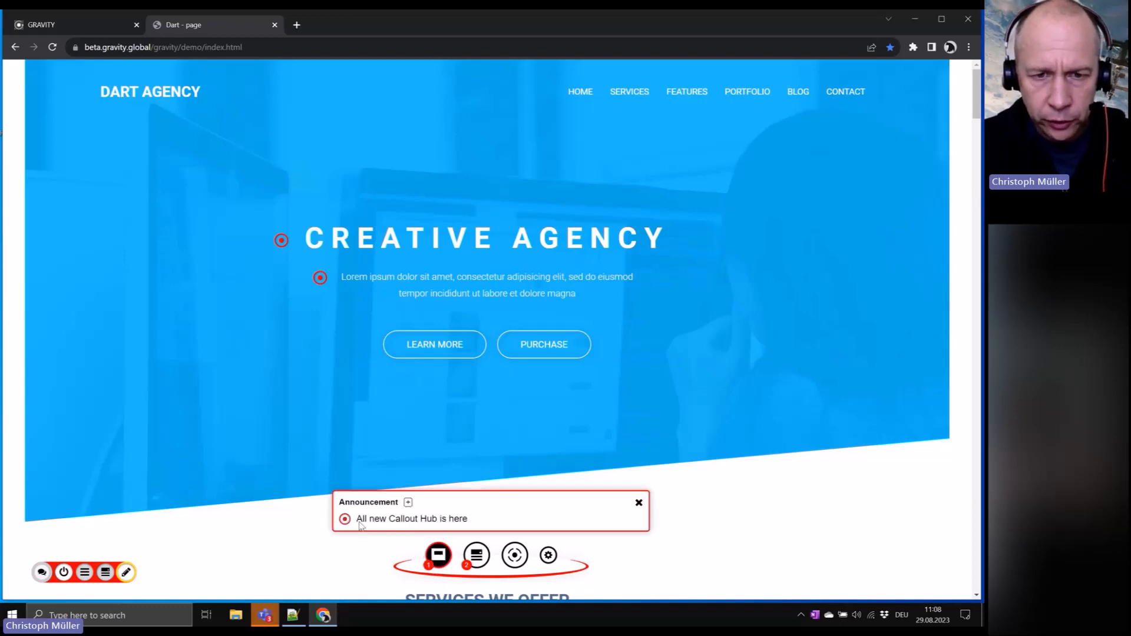
mouse_move(450, 519)
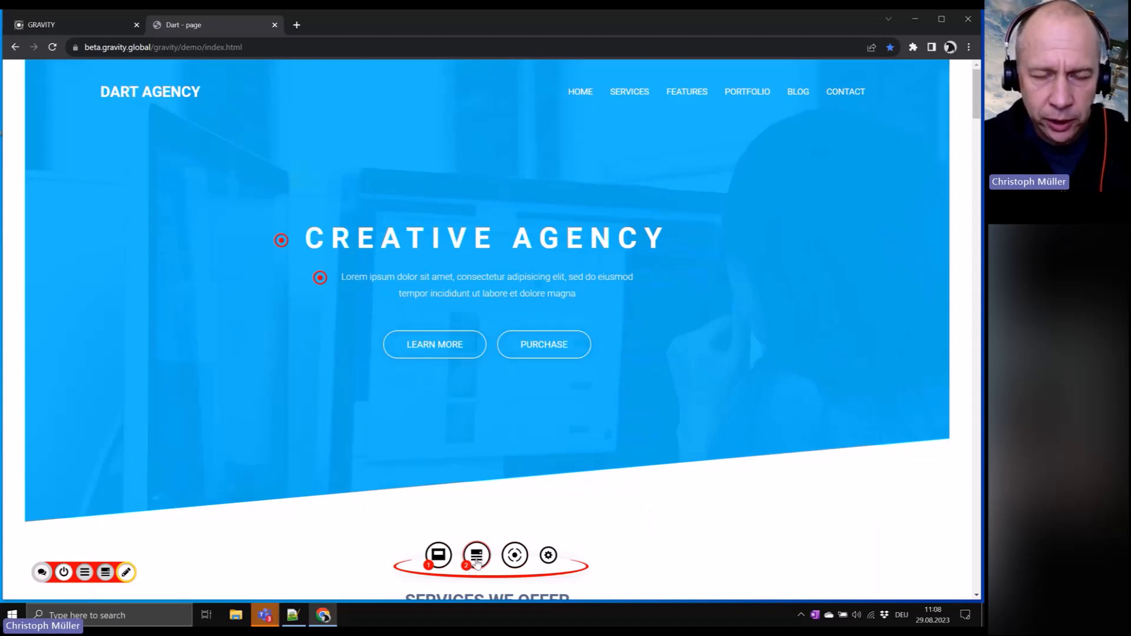
left_click(476, 555)
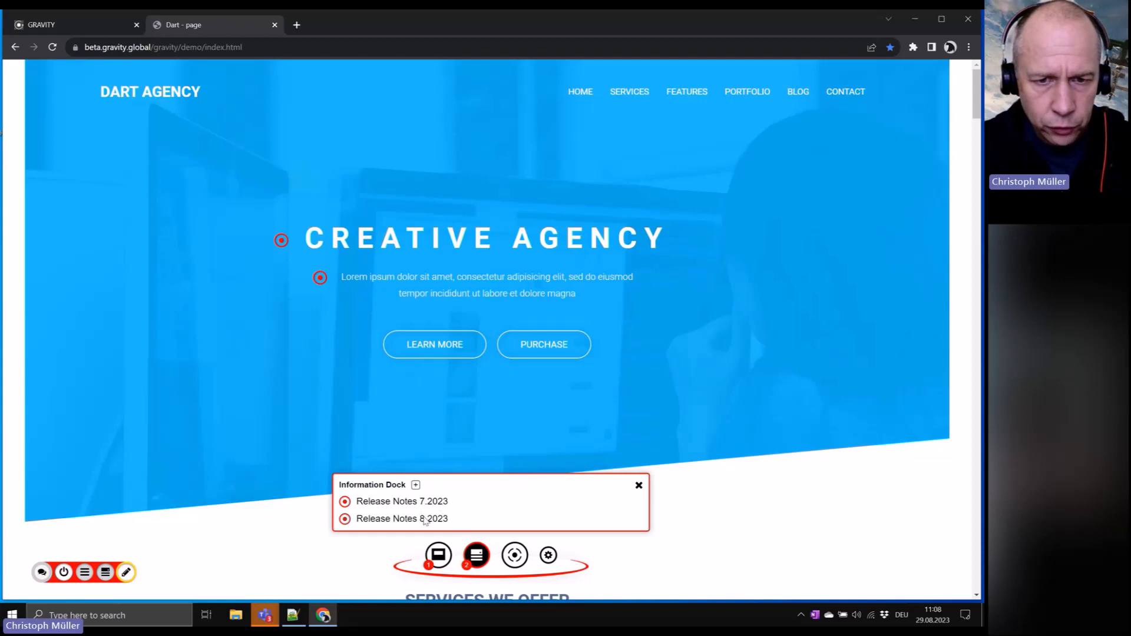
mouse_move(403, 518)
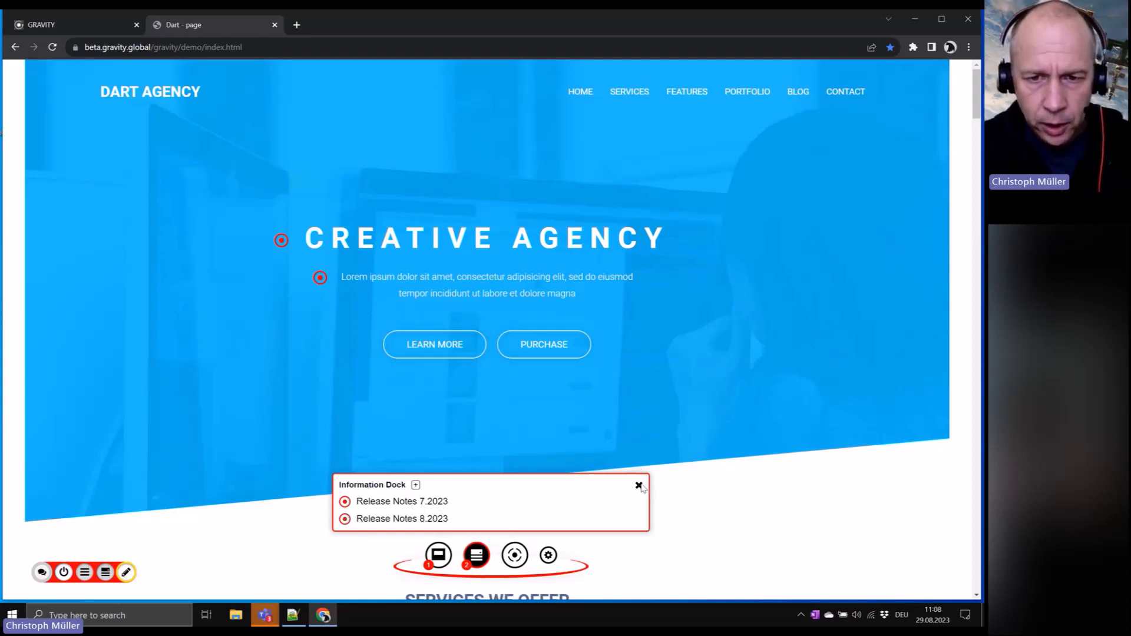
left_click(637, 485)
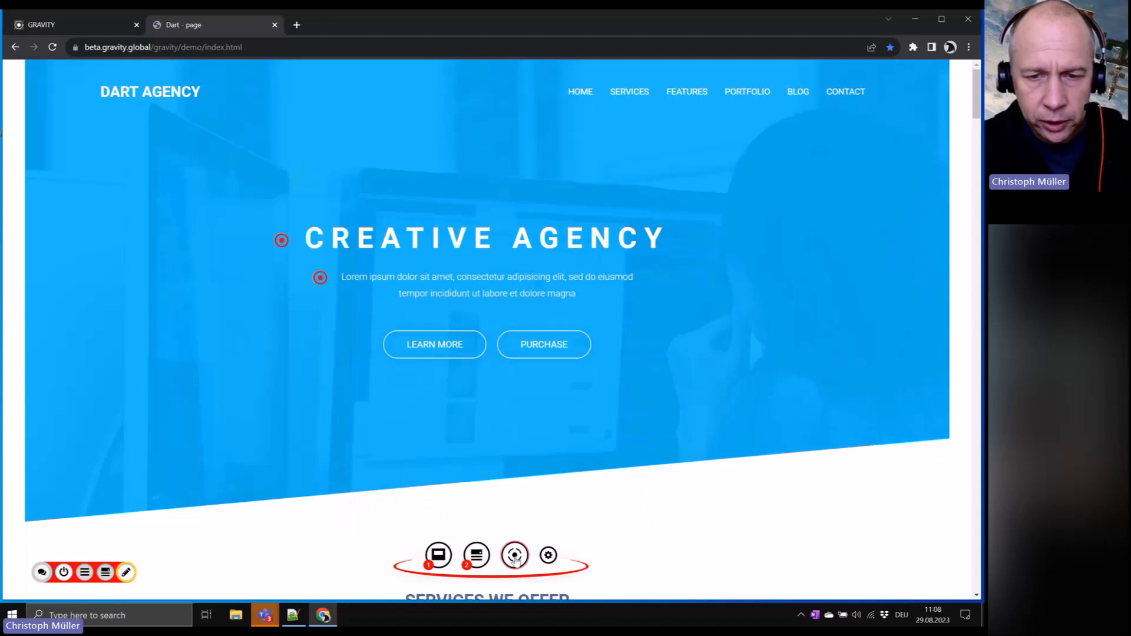
left_click(515, 555)
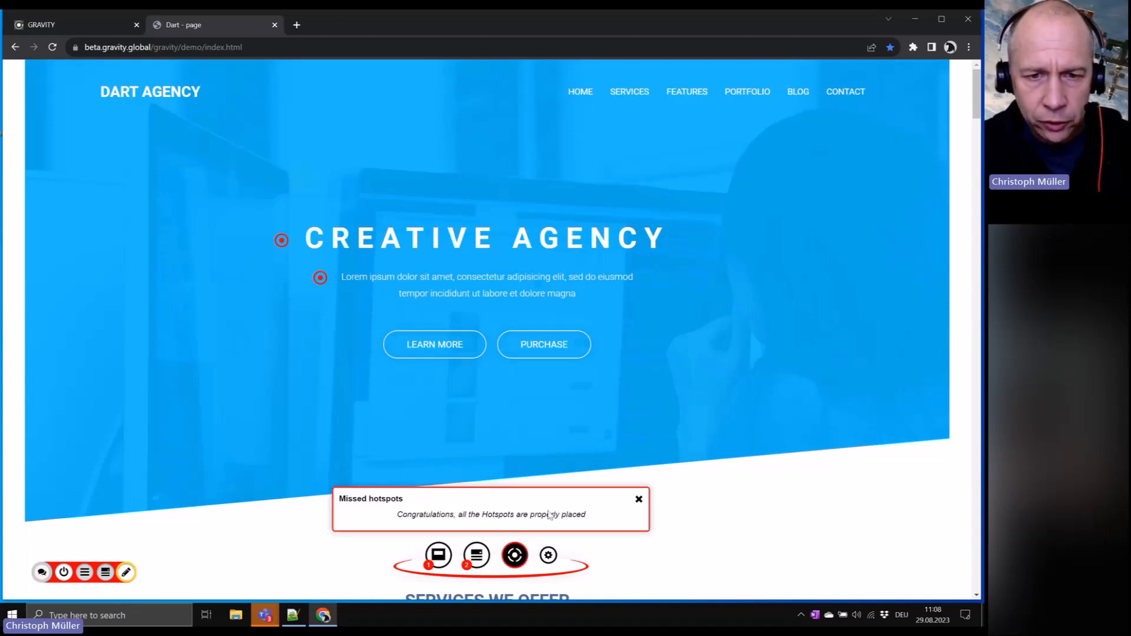
mouse_move(363, 507)
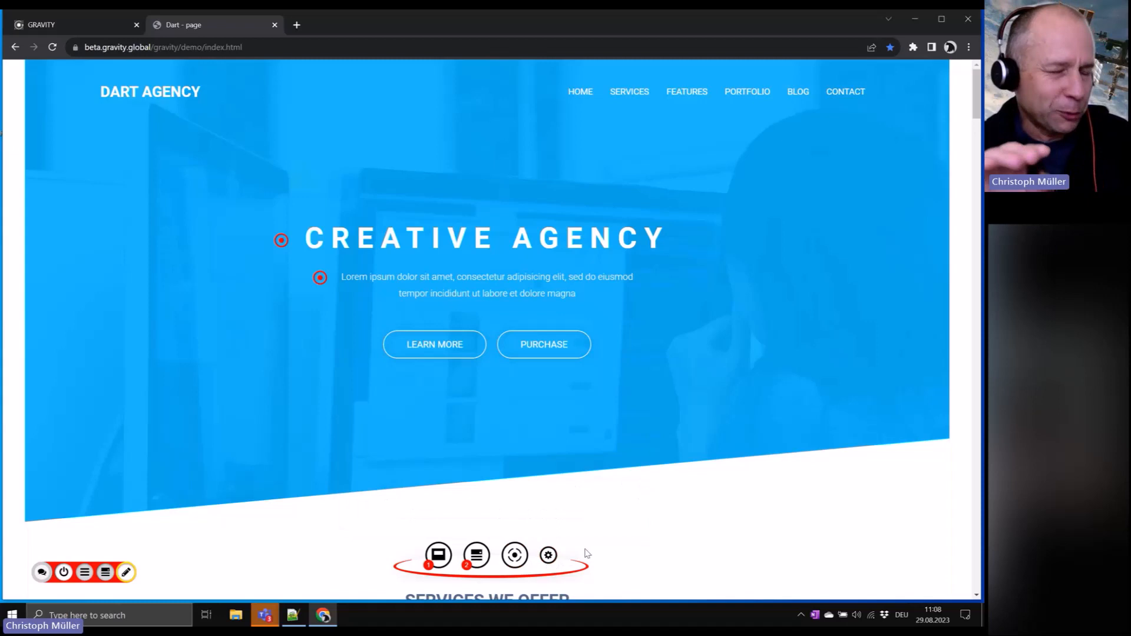
mouse_move(501, 577)
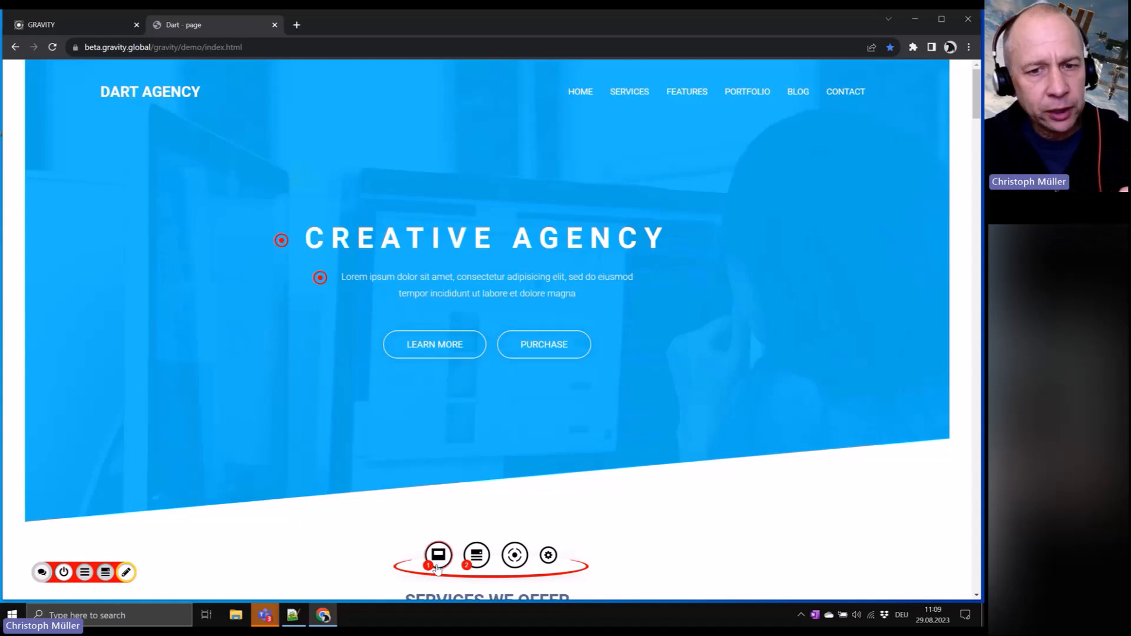
Show the hub's announcements and open 'All new Callout Hub is here' for editing.
left_click(438, 555)
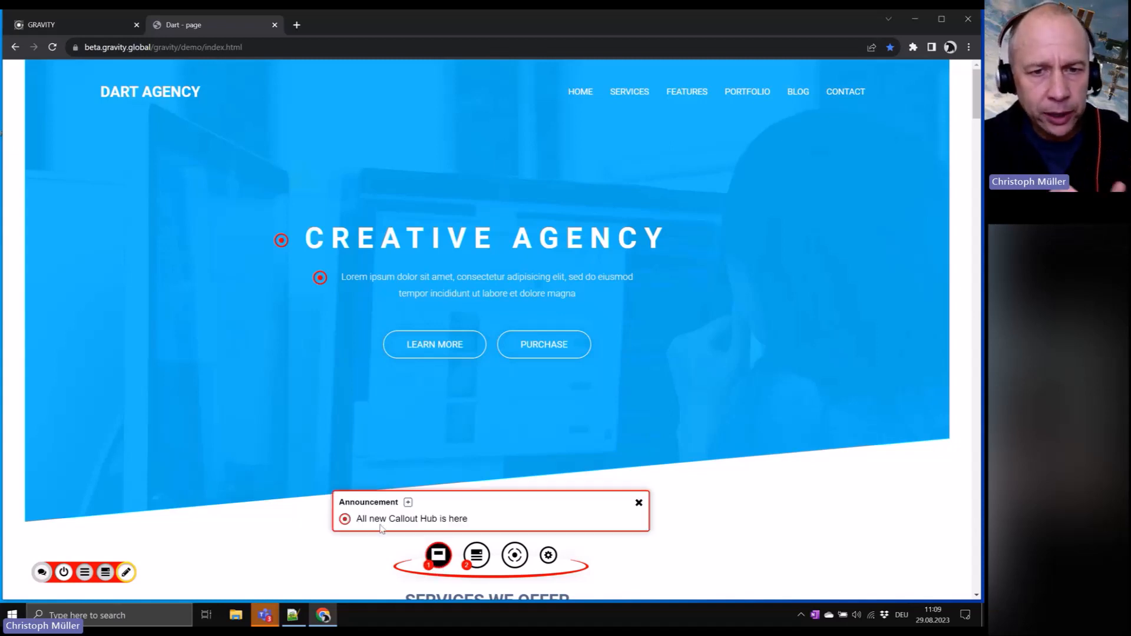
right_click(411, 518)
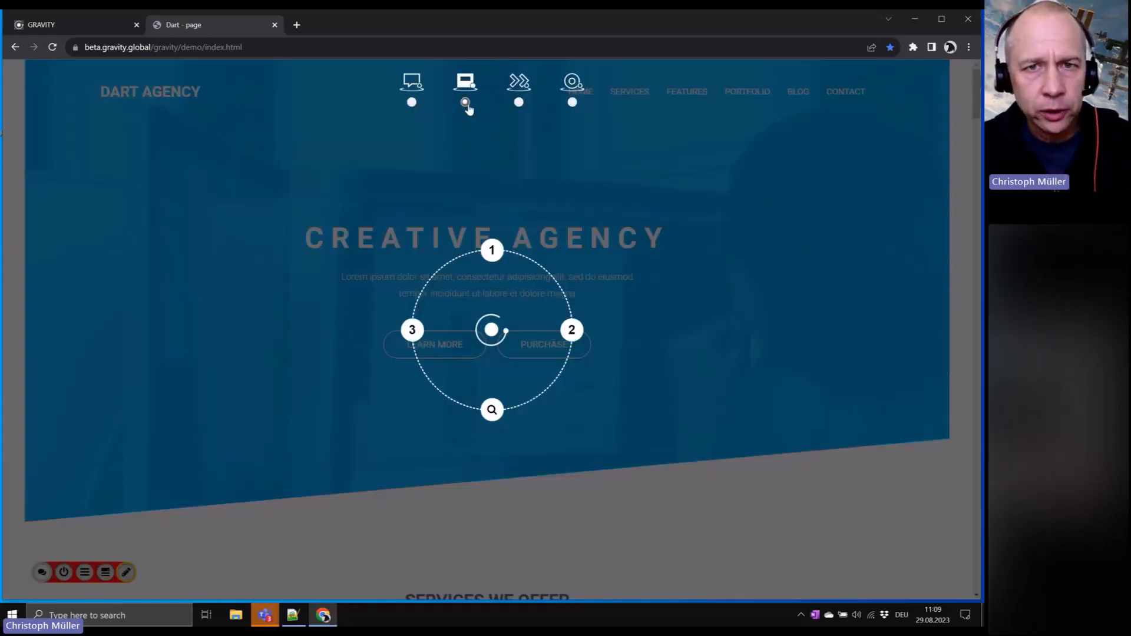
mouse_move(494, 176)
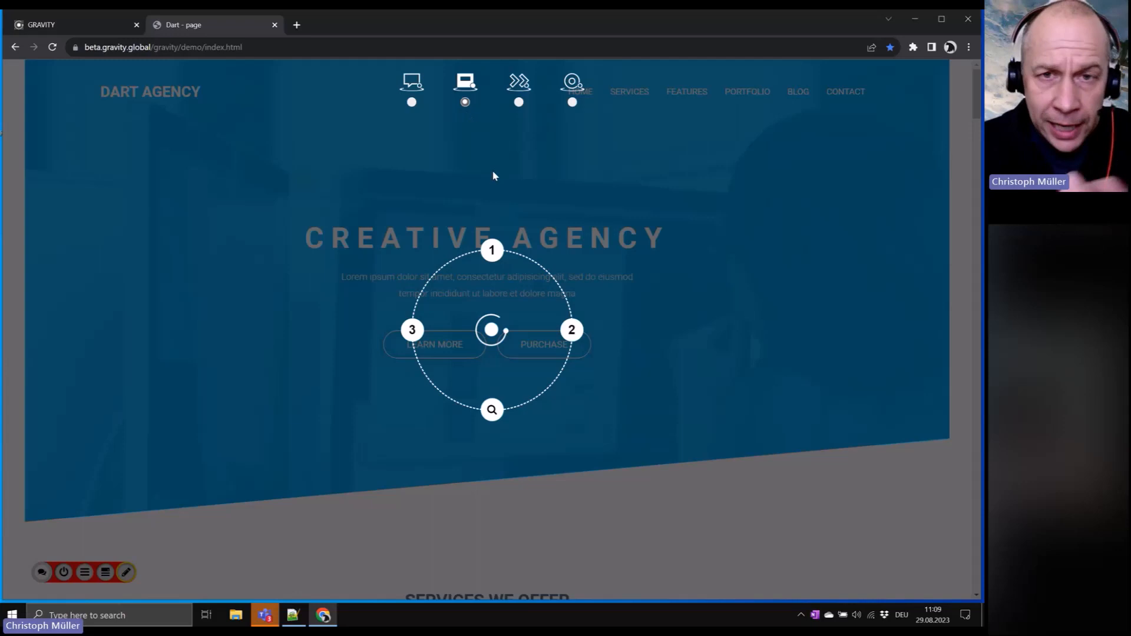
left_click(491, 250)
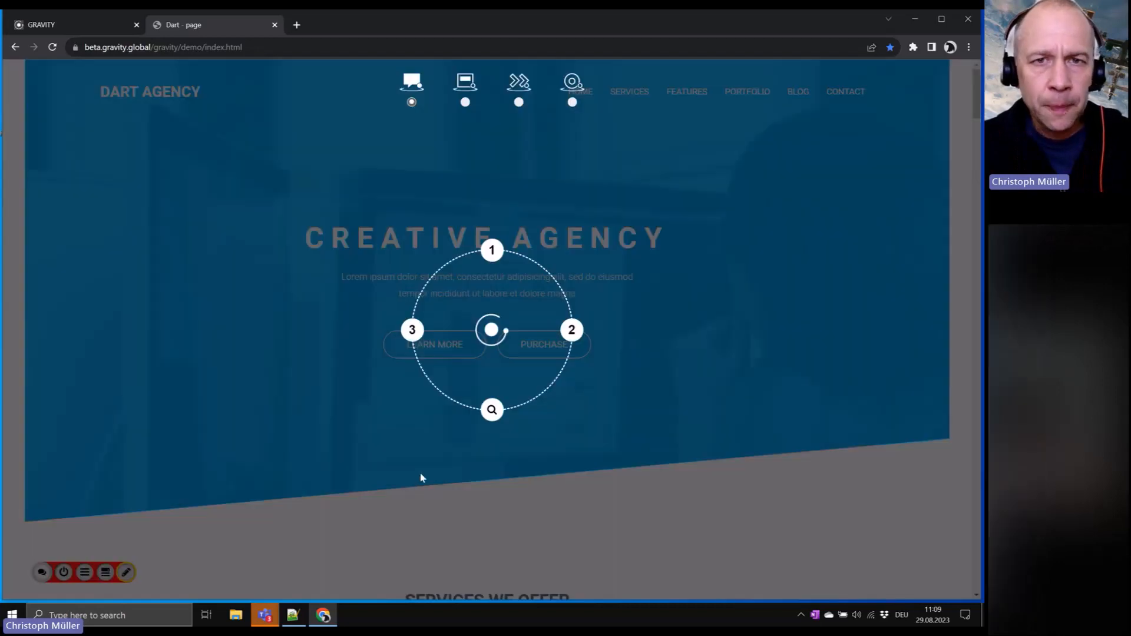
mouse_move(382, 99)
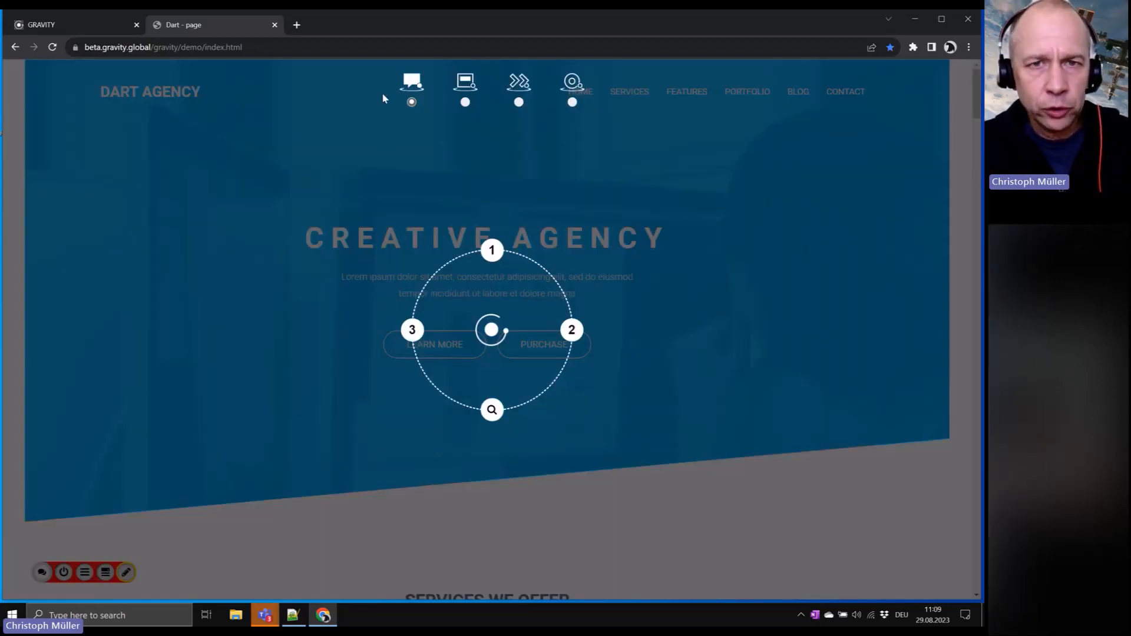
mouse_move(432, 128)
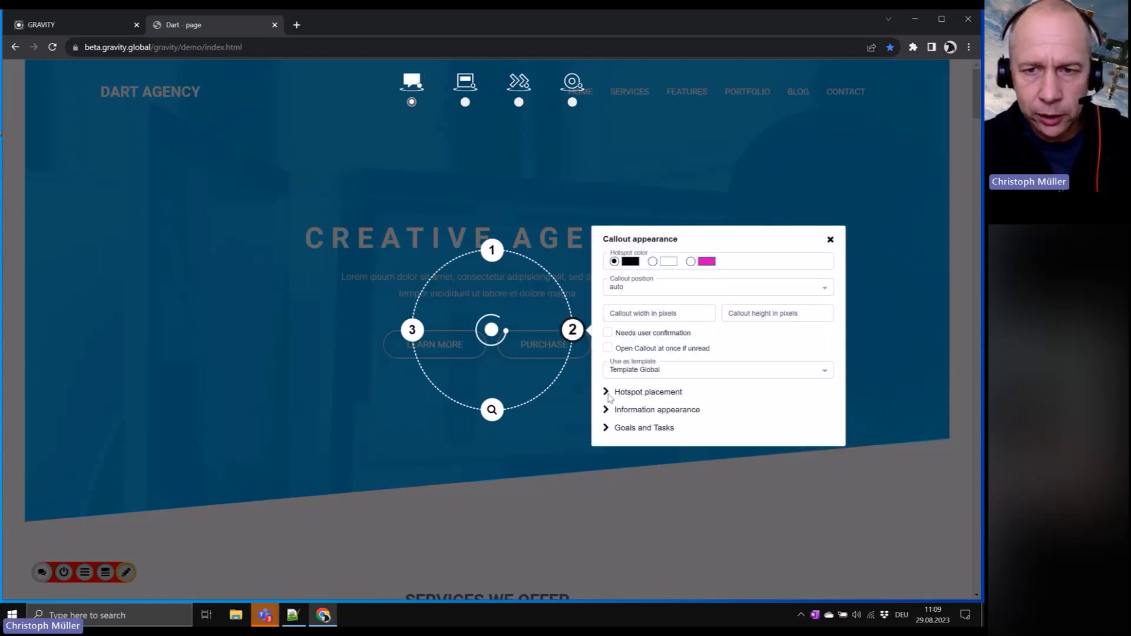
mouse_move(609, 414)
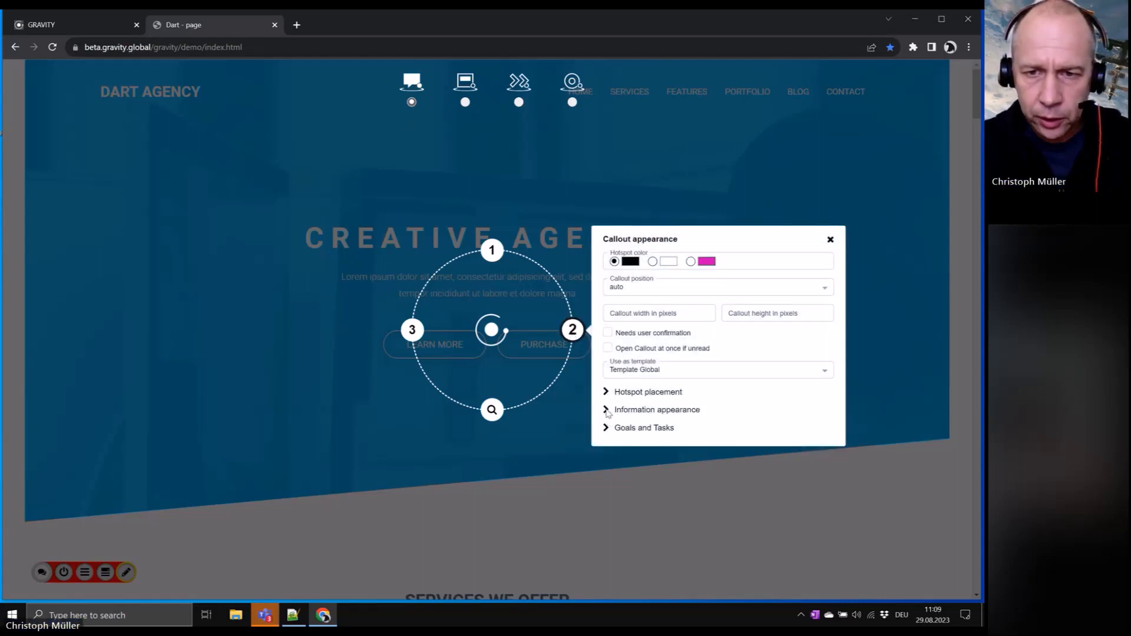
Set hotspot placement to 'Show only in Information Dock', then close the editor and dock.
left_click(646, 392)
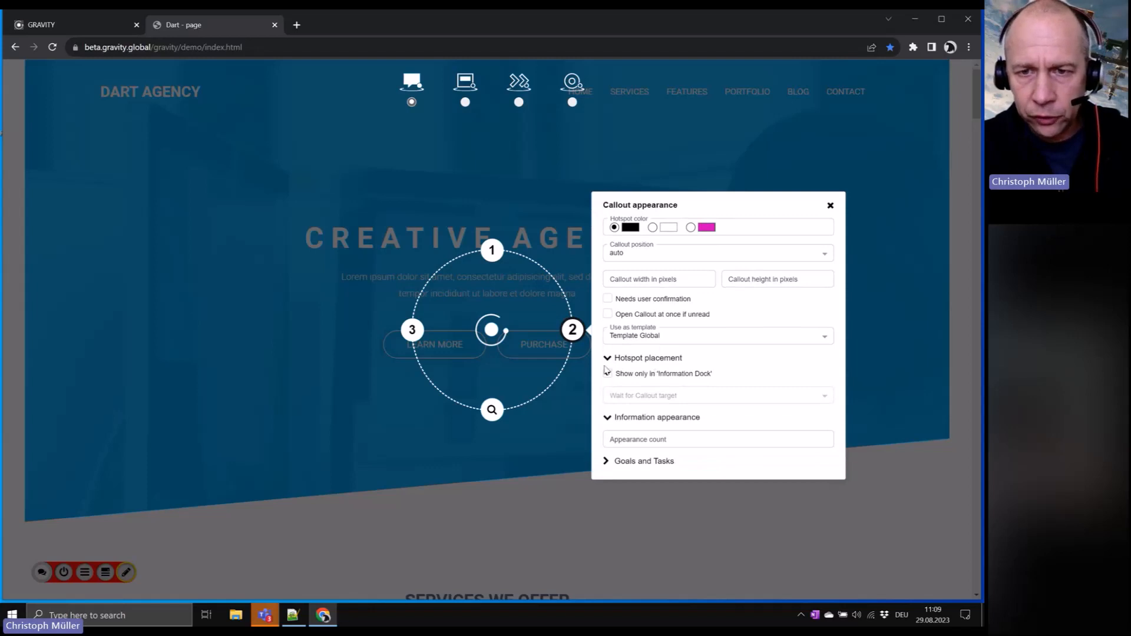
left_click(607, 372)
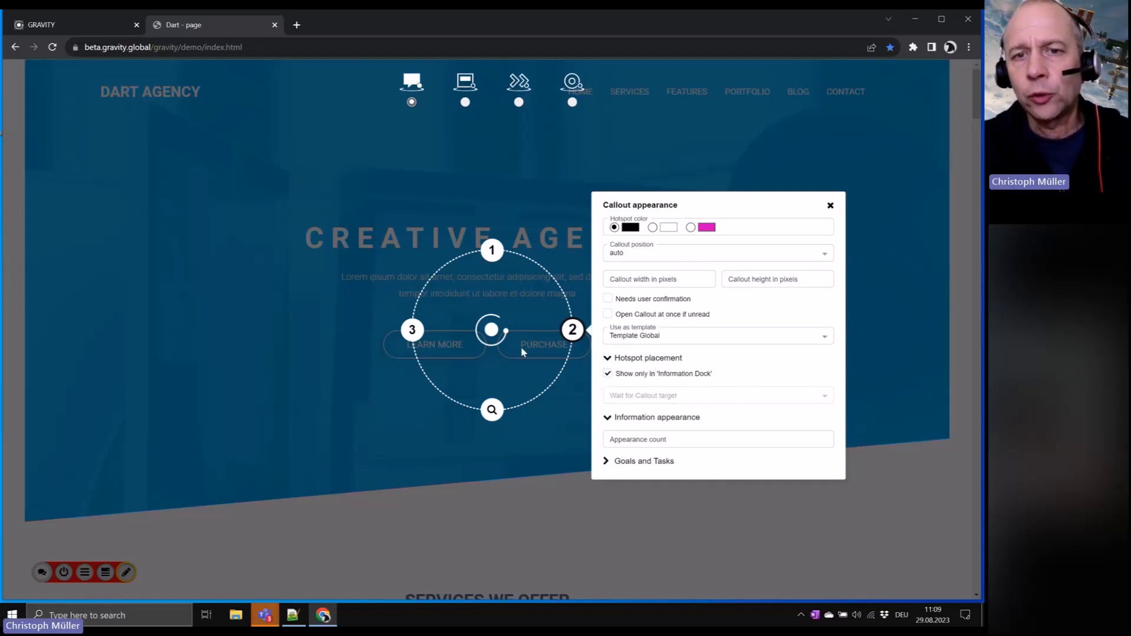
left_click(829, 206)
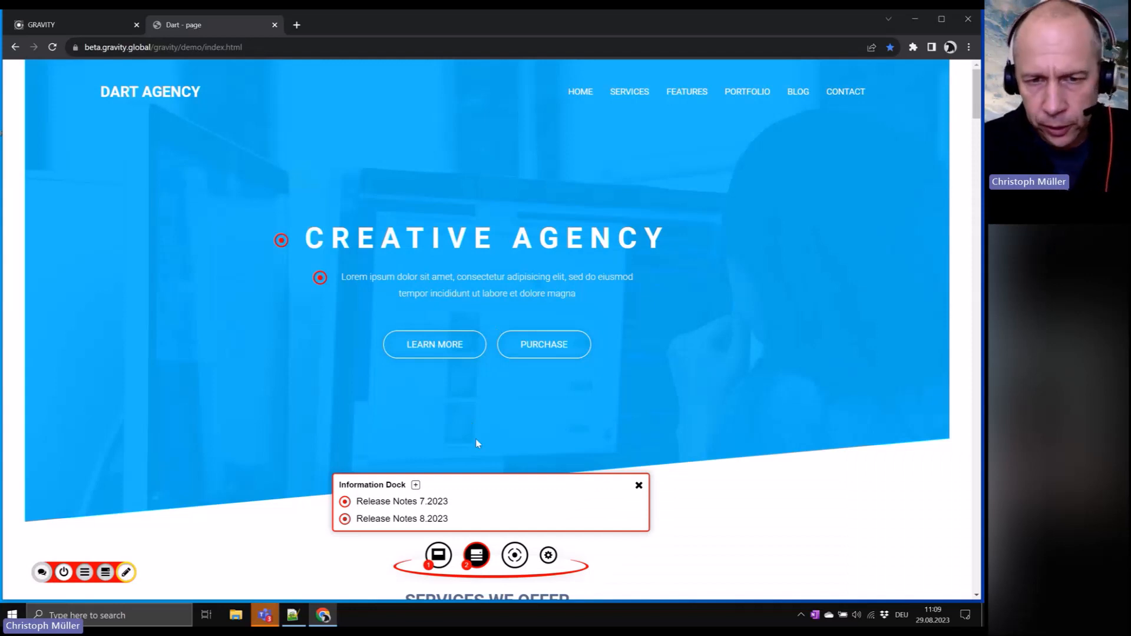
mouse_move(651, 492)
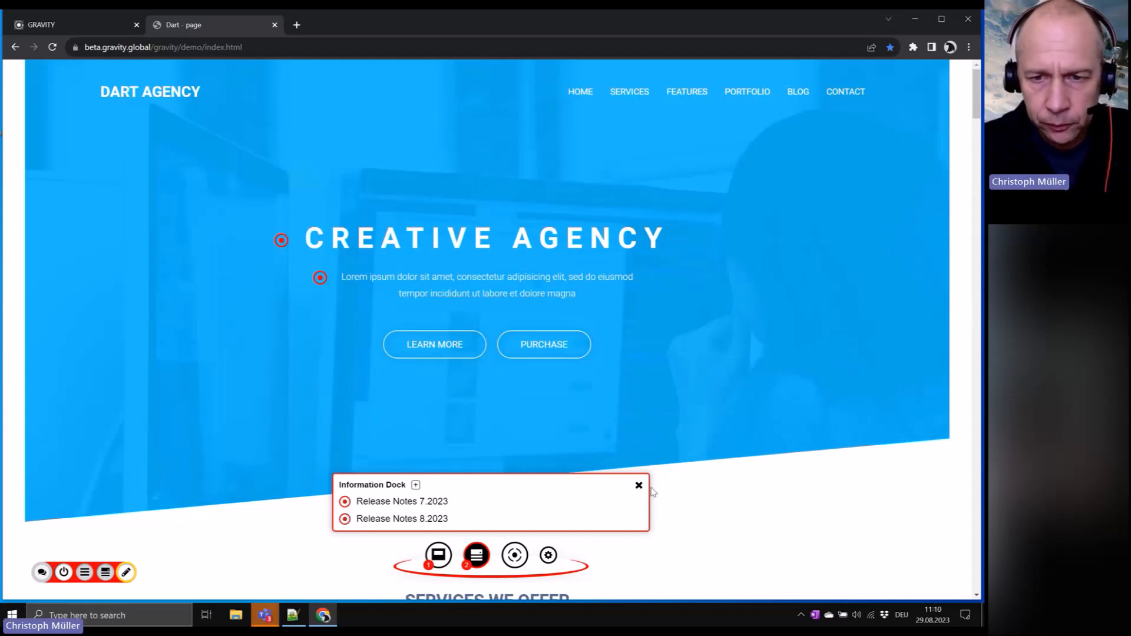
left_click(637, 485)
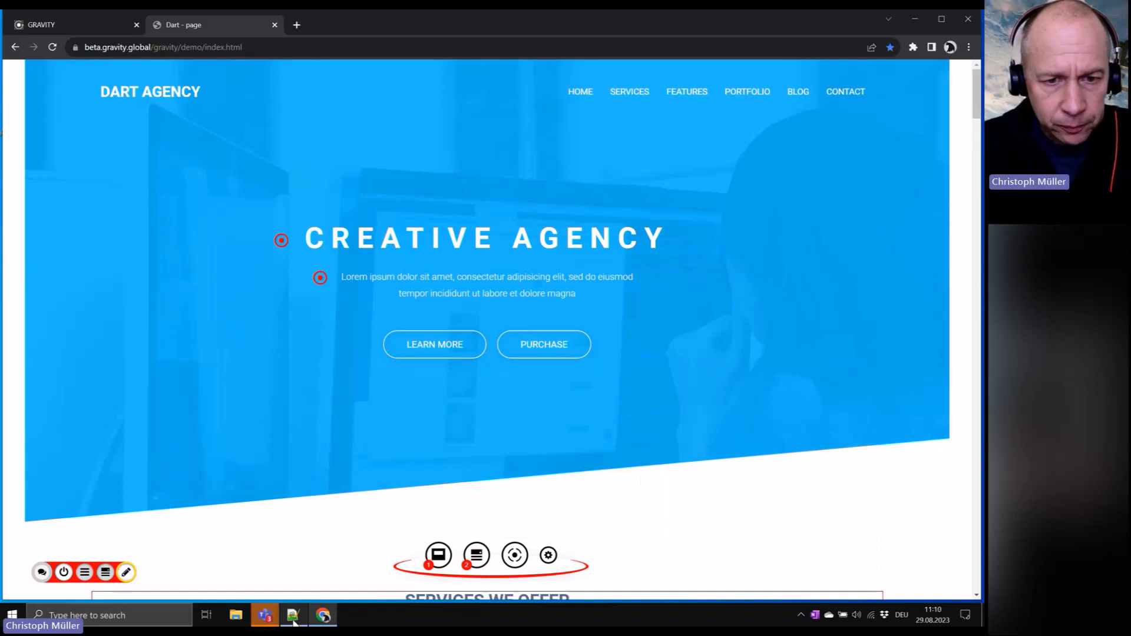
Review the Information Dock custom title and icon notes, then return to the Dart demo site.
left_click(292, 614)
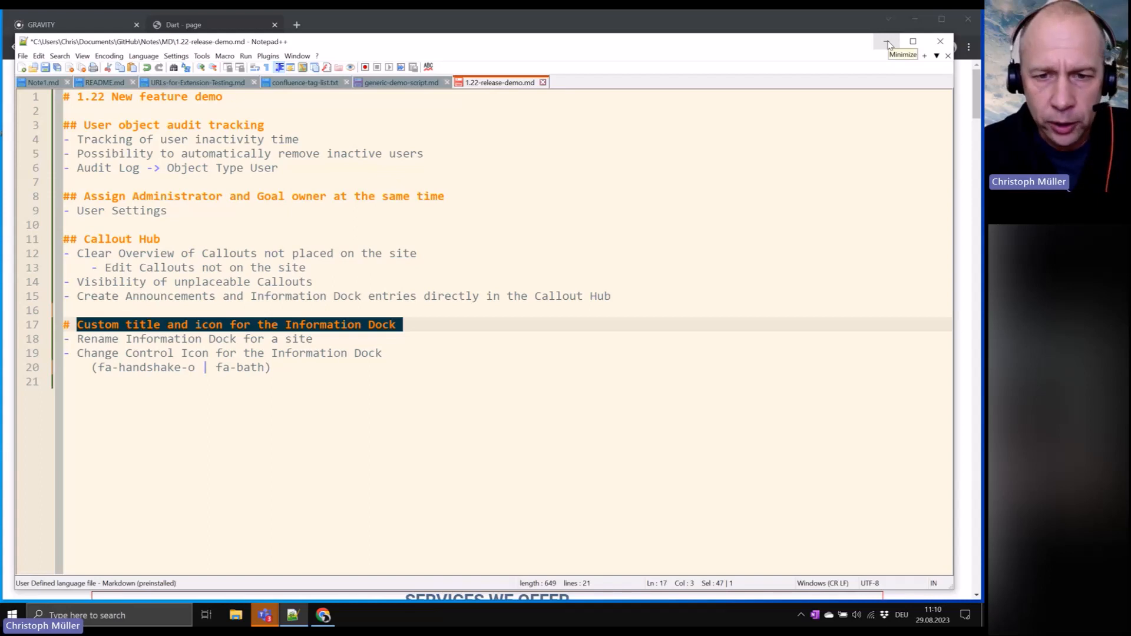
left_click(886, 42)
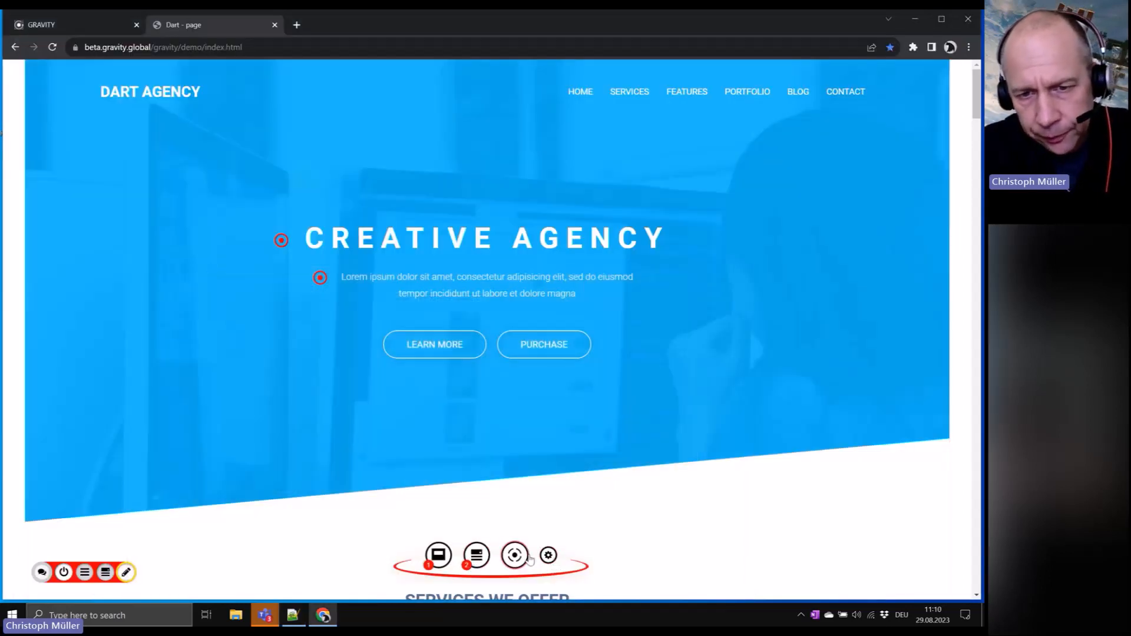
left_click(548, 556)
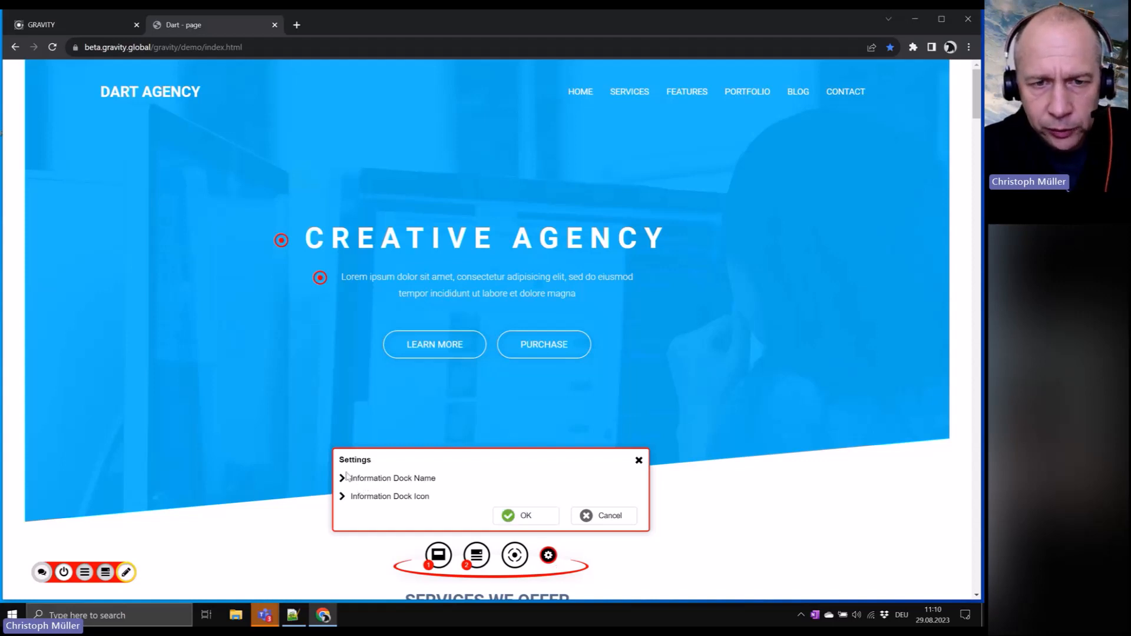
mouse_move(349, 506)
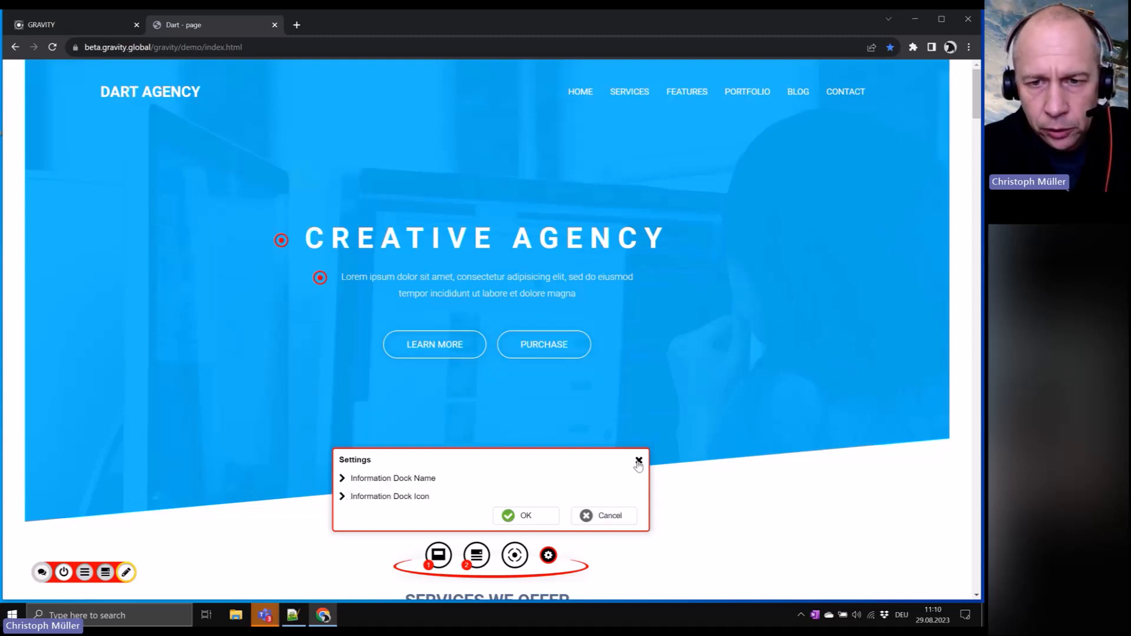
Close the GRAVITY settings dialog without making changes.
left_click(637, 460)
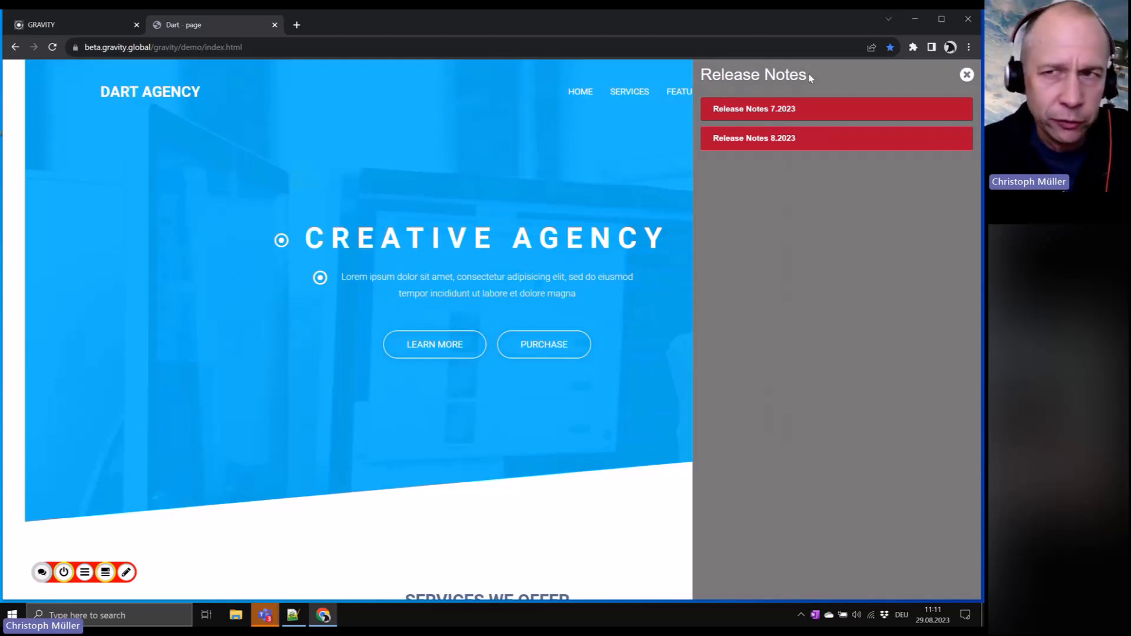
mouse_move(147, 504)
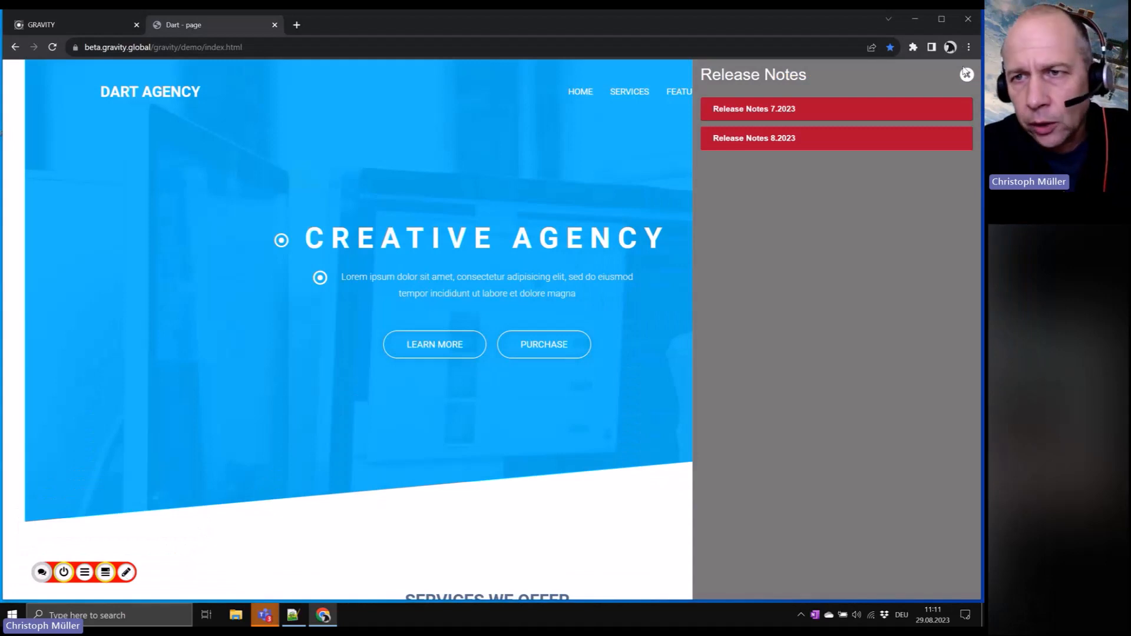
Rename the Information Dock to 'Release Notes Archive' in English and 'Release Notes Archiv' in German.
left_click(965, 74)
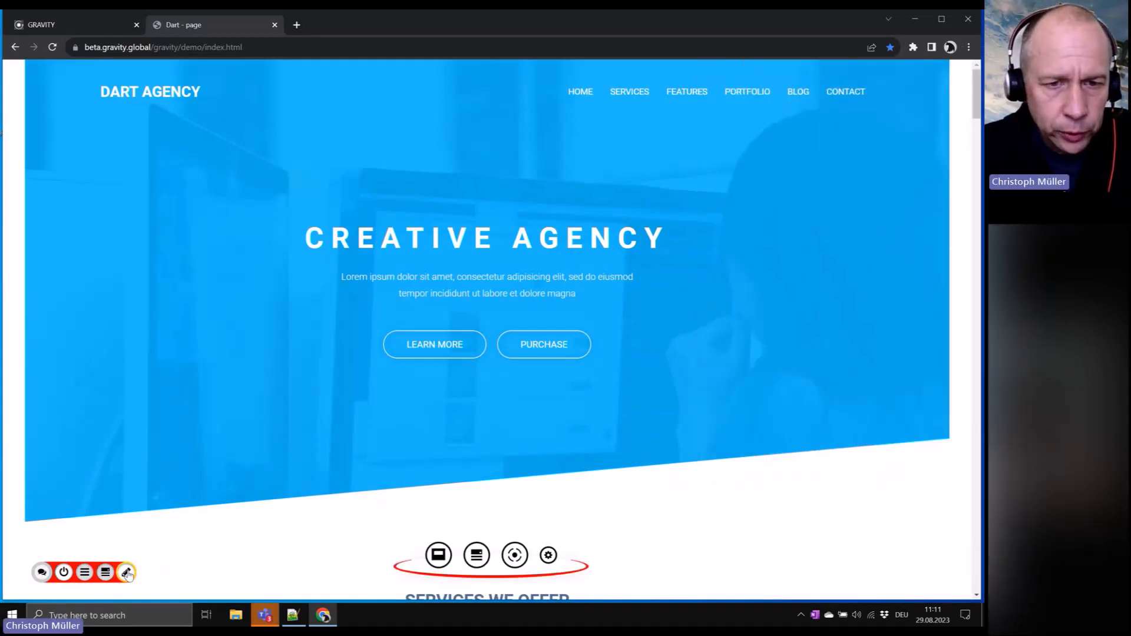
left_click(126, 571)
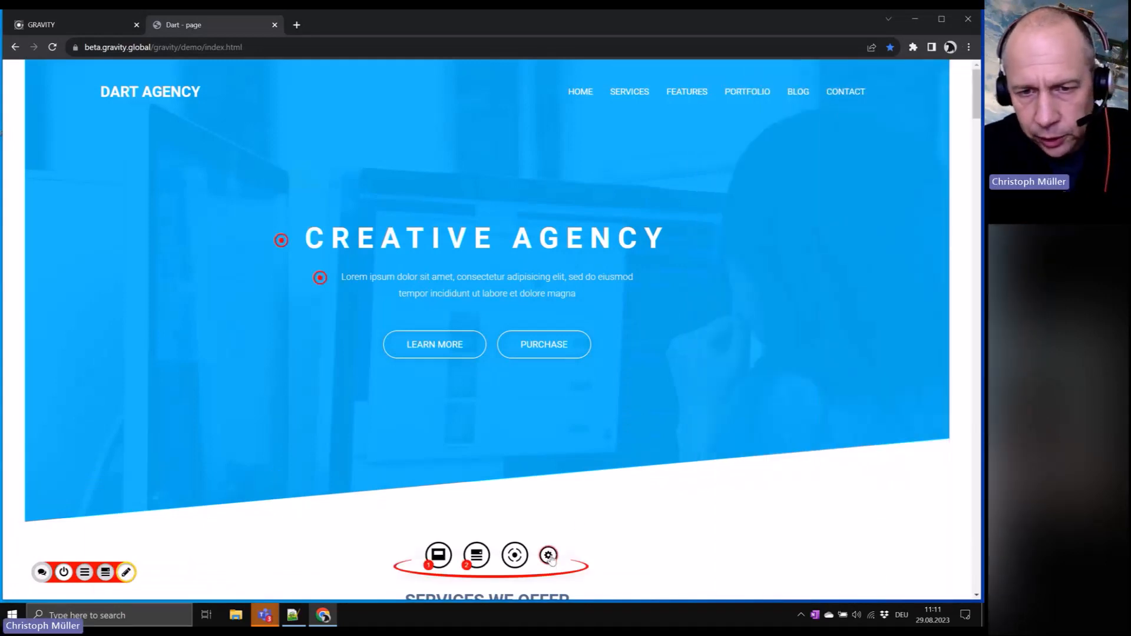
left_click(548, 554)
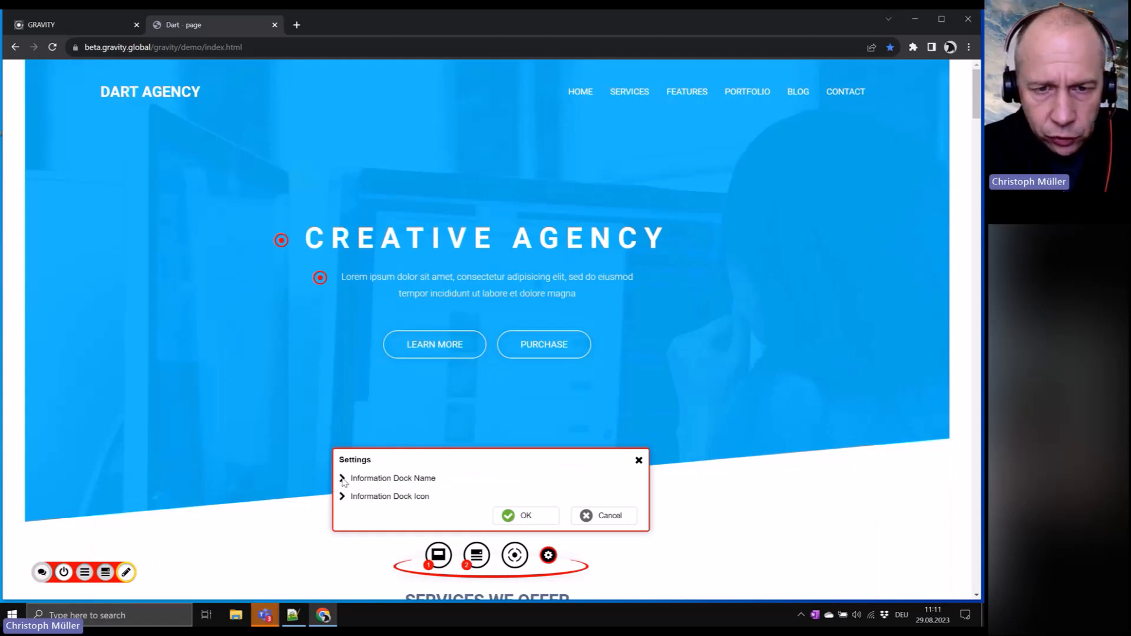
left_click(342, 478)
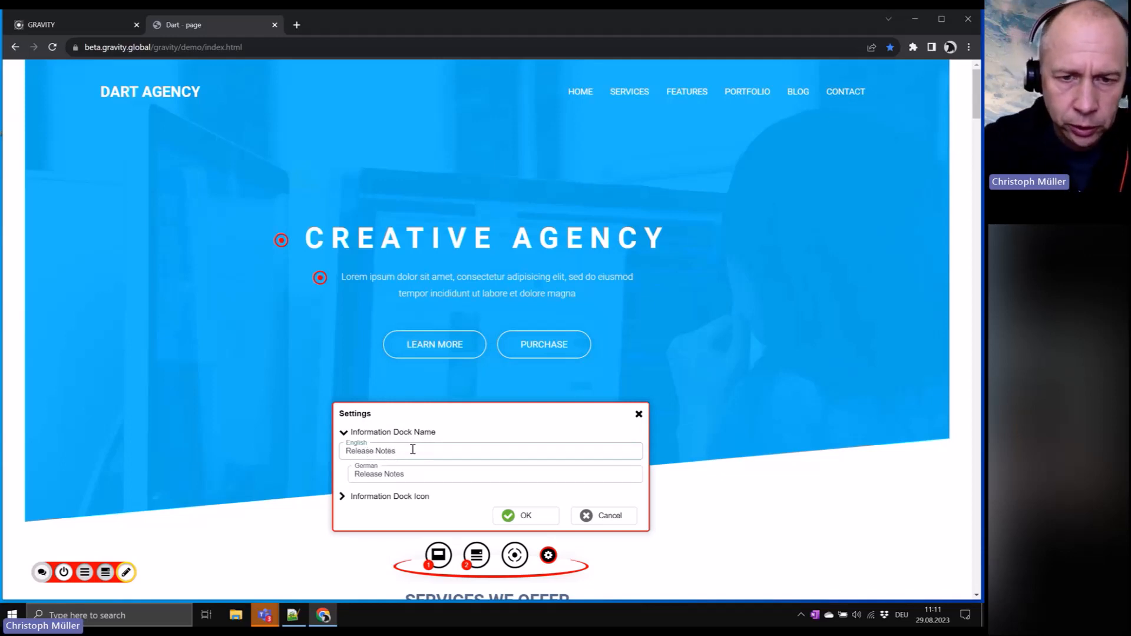
type("Archive")
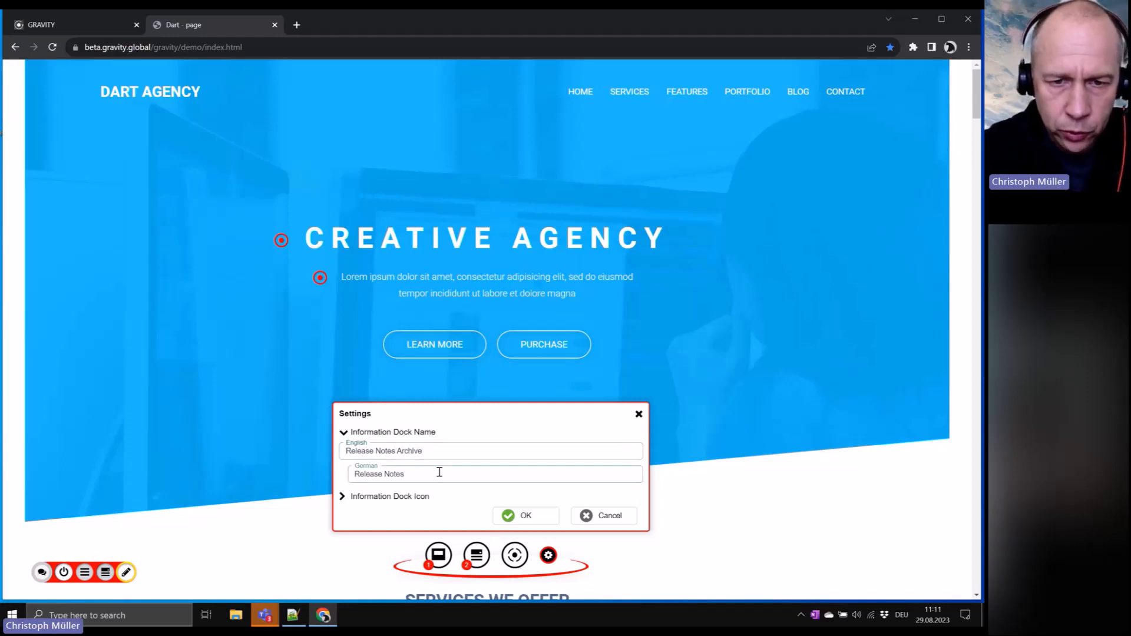
type("Archiv")
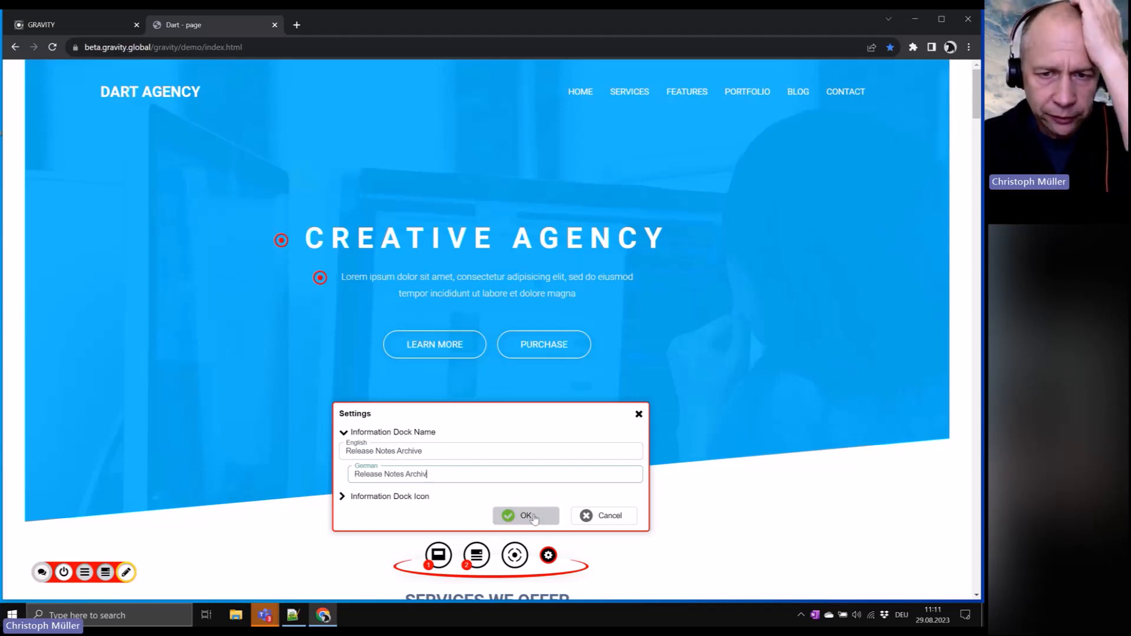
left_click(525, 514)
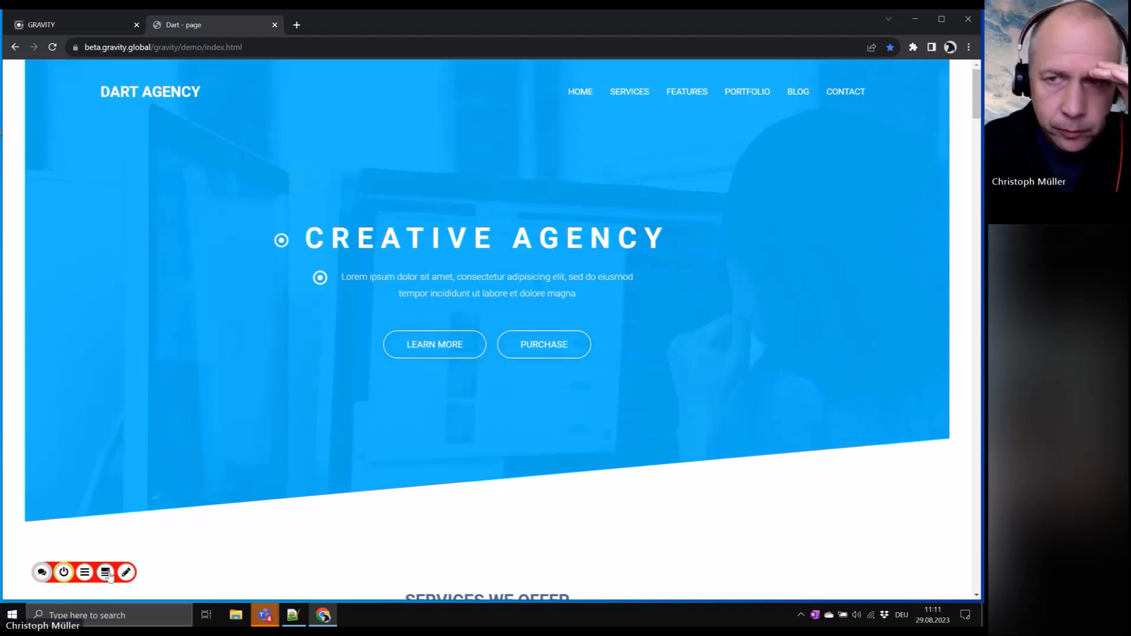
Confirm the dock now reads Release Notes Archive, then reopen the site settings and demo notes.
left_click(105, 572)
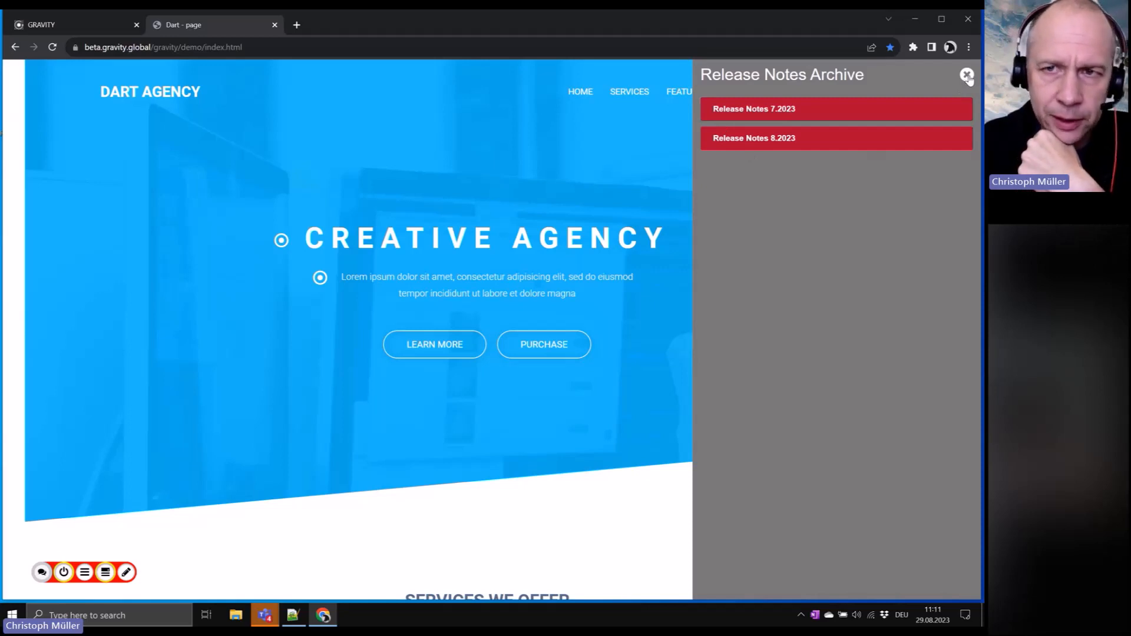
left_click(967, 75)
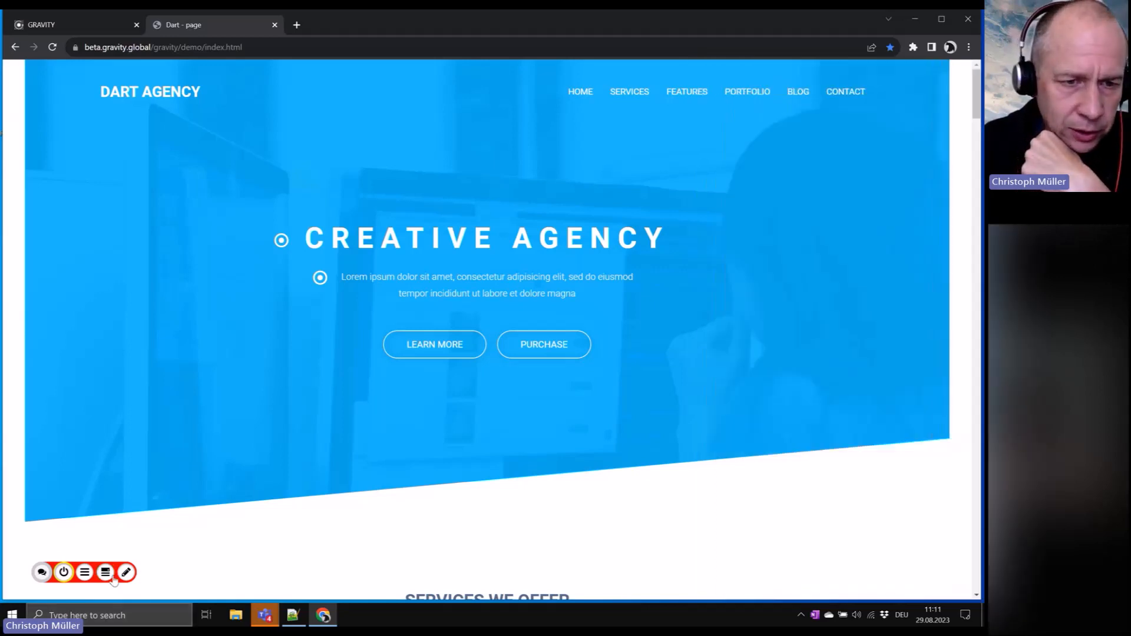
mouse_move(118, 586)
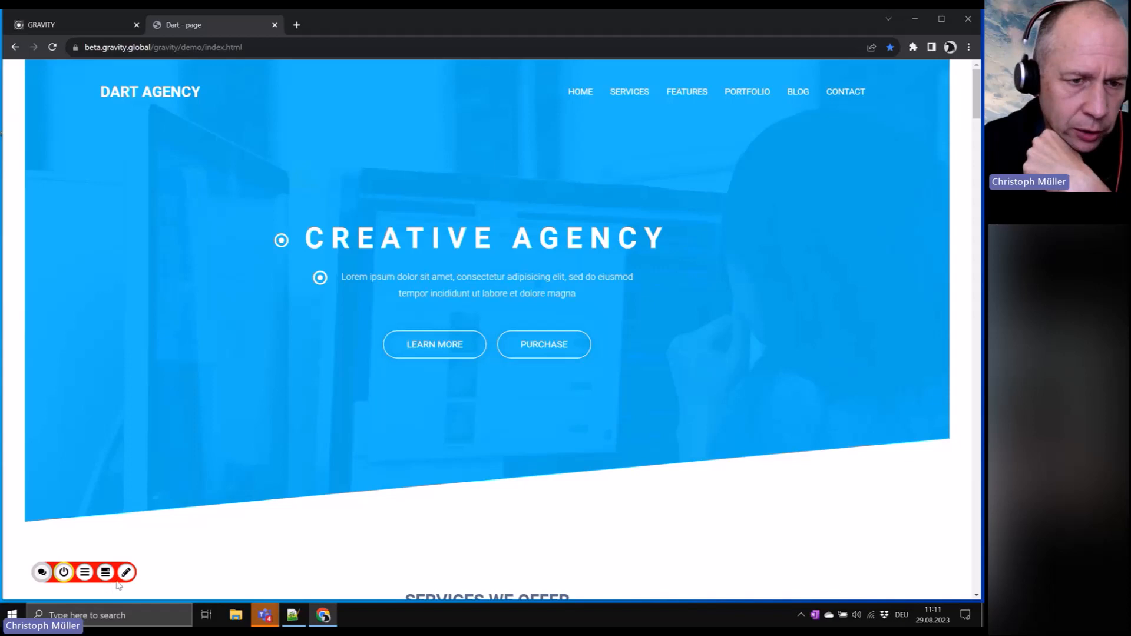
left_click(126, 572)
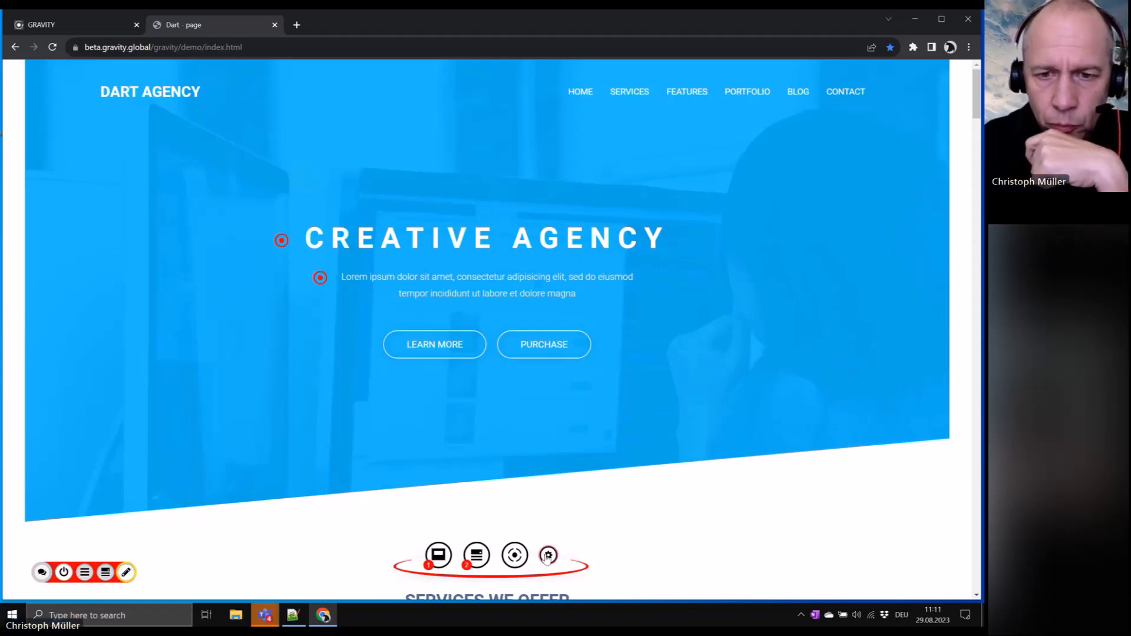
left_click(547, 554)
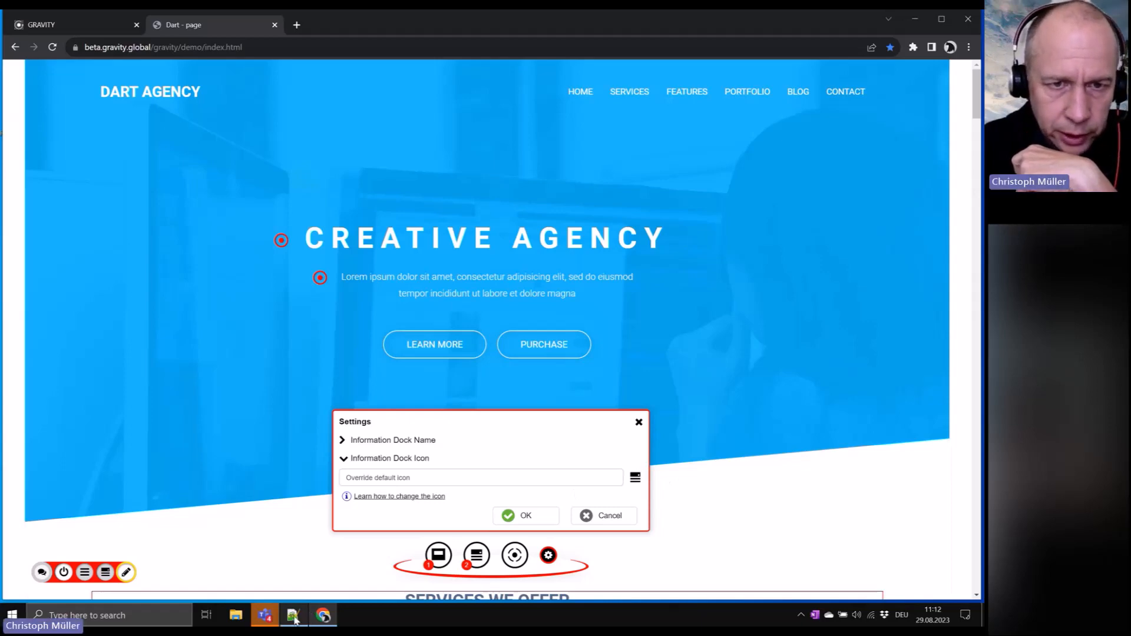
left_click(292, 615)
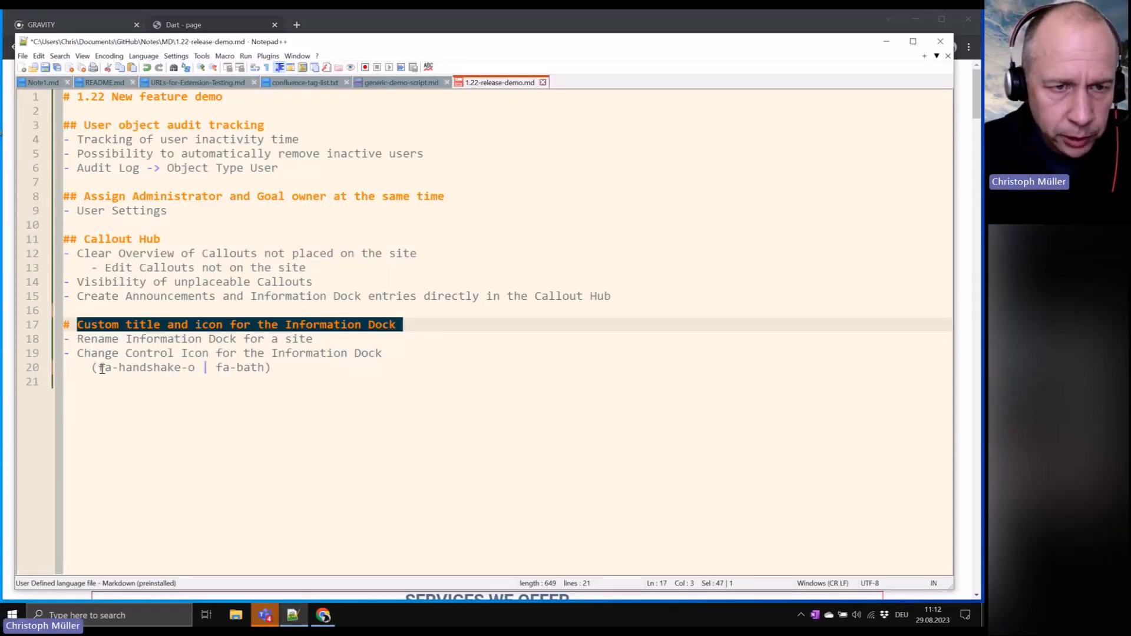
Copy the icon name fa-handshake-o from the notes and minimise Notepad++.
double_click(144, 367)
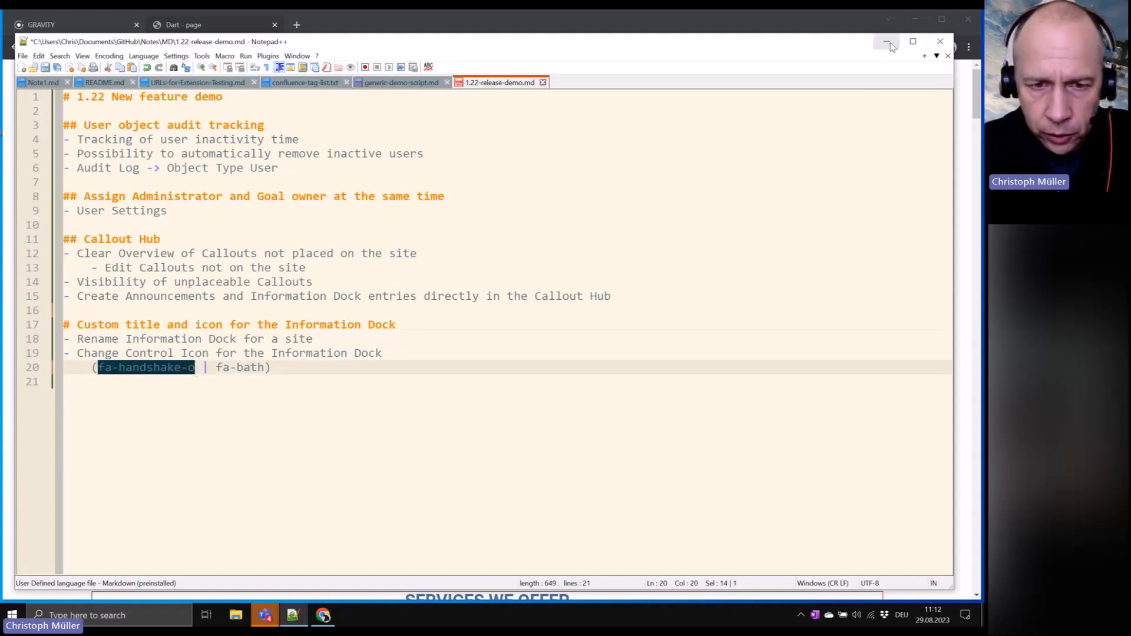
left_click(886, 41)
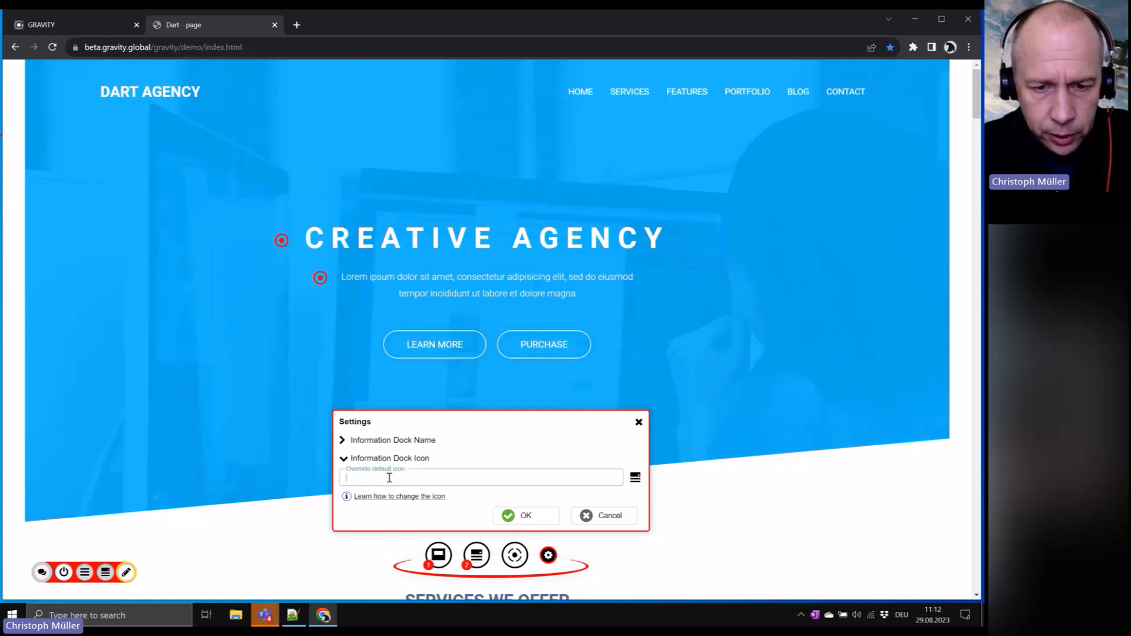
Set the Information Dock icon override to fa-handshake-o and check the Release Notes Archive panel.
type("fa-handshake-o")
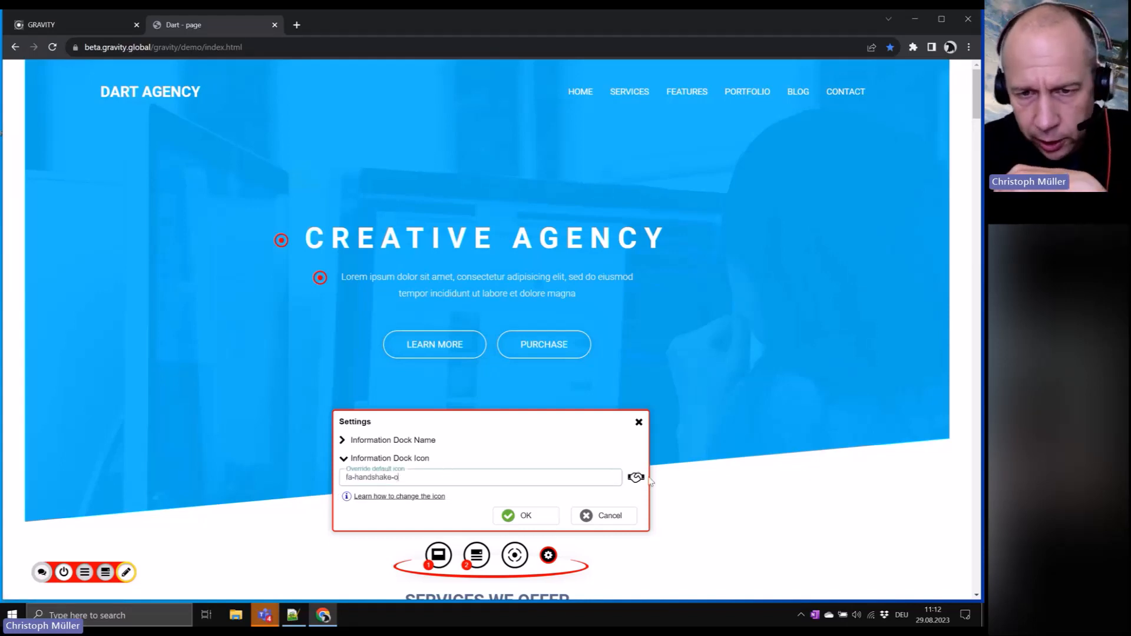
left_click(525, 515)
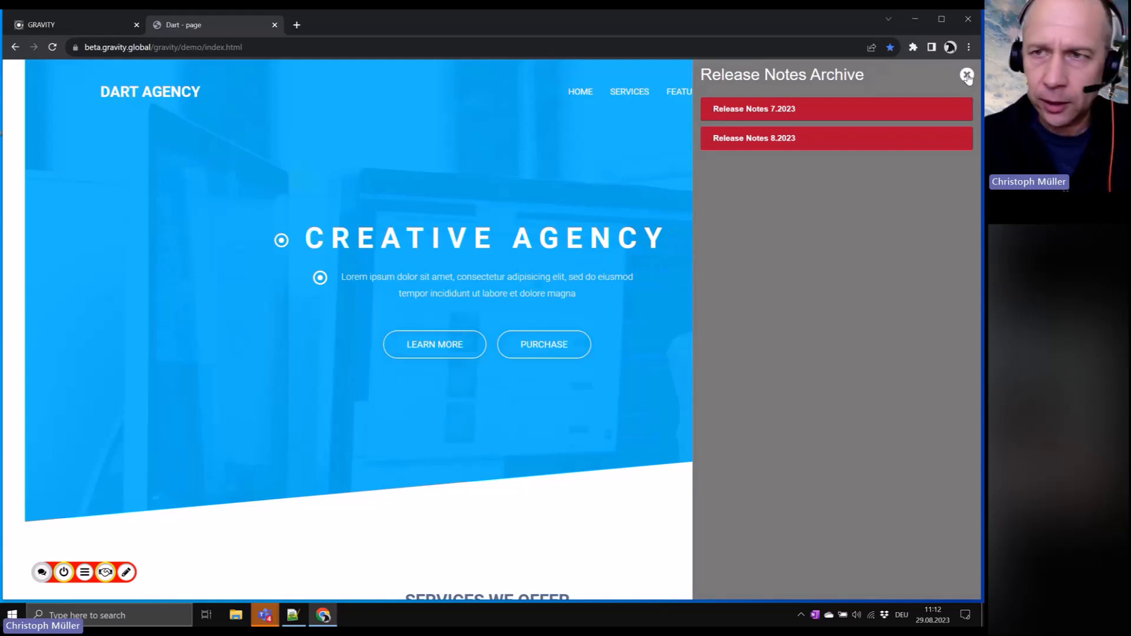
left_click(966, 75)
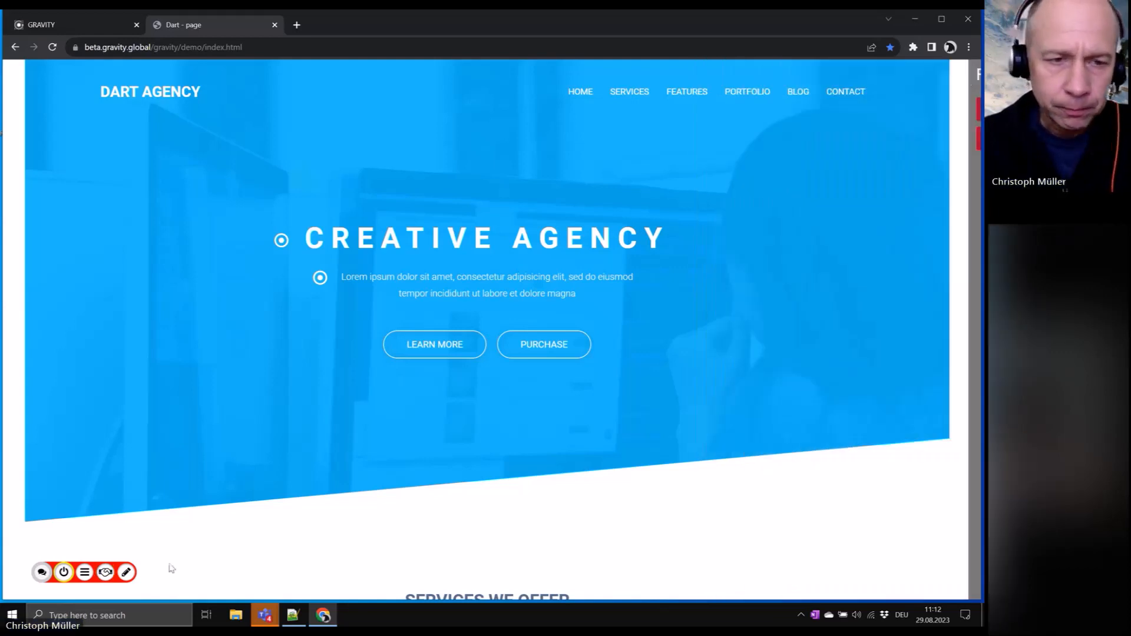
left_click(292, 614)
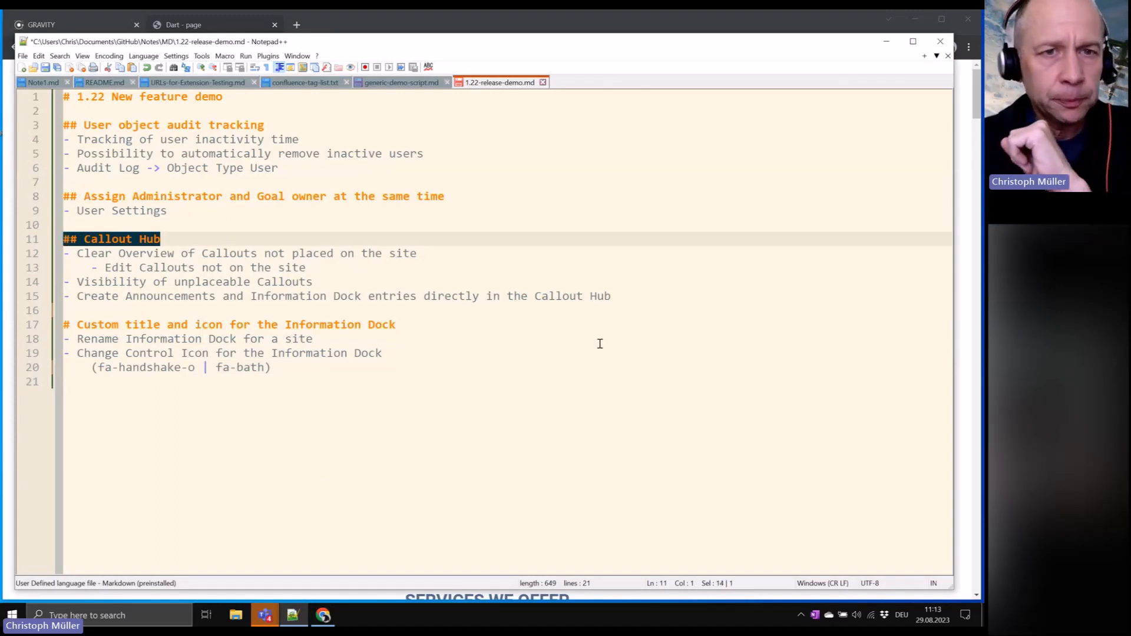
mouse_move(908, 113)
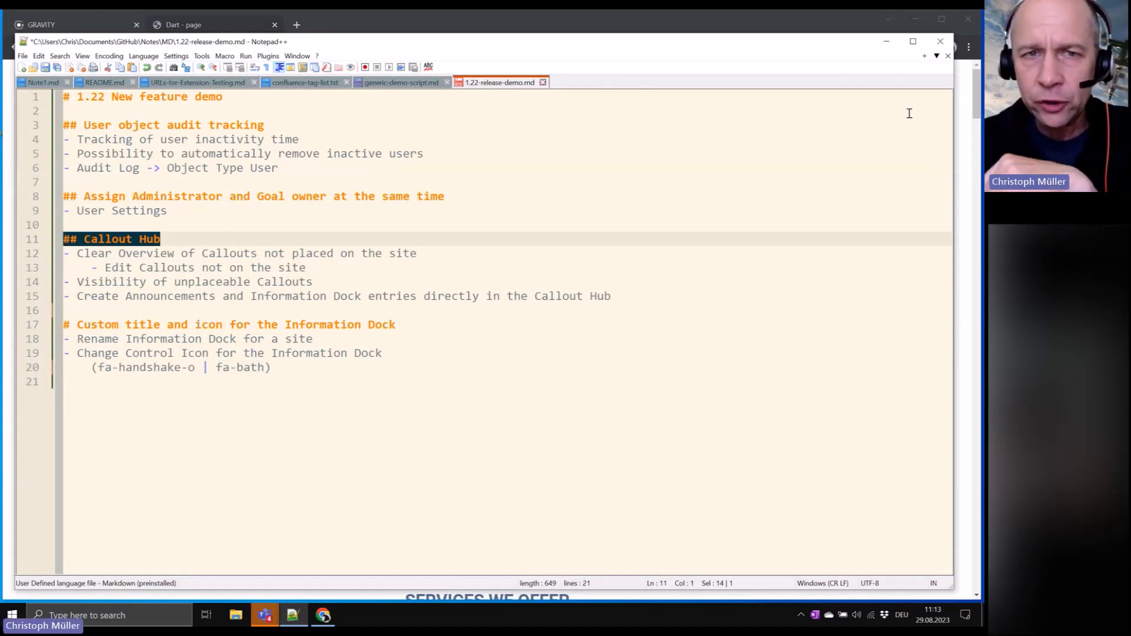
mouse_move(881, 125)
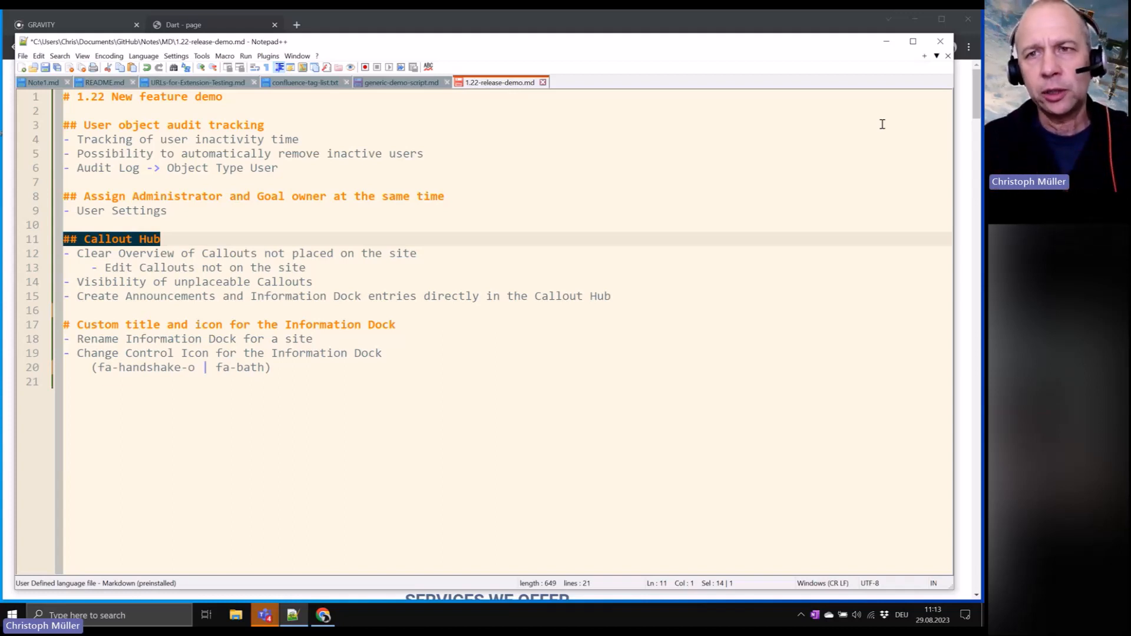
Bring the Chrome window with the Dart demo site back in front of the notes.
left_click(183, 24)
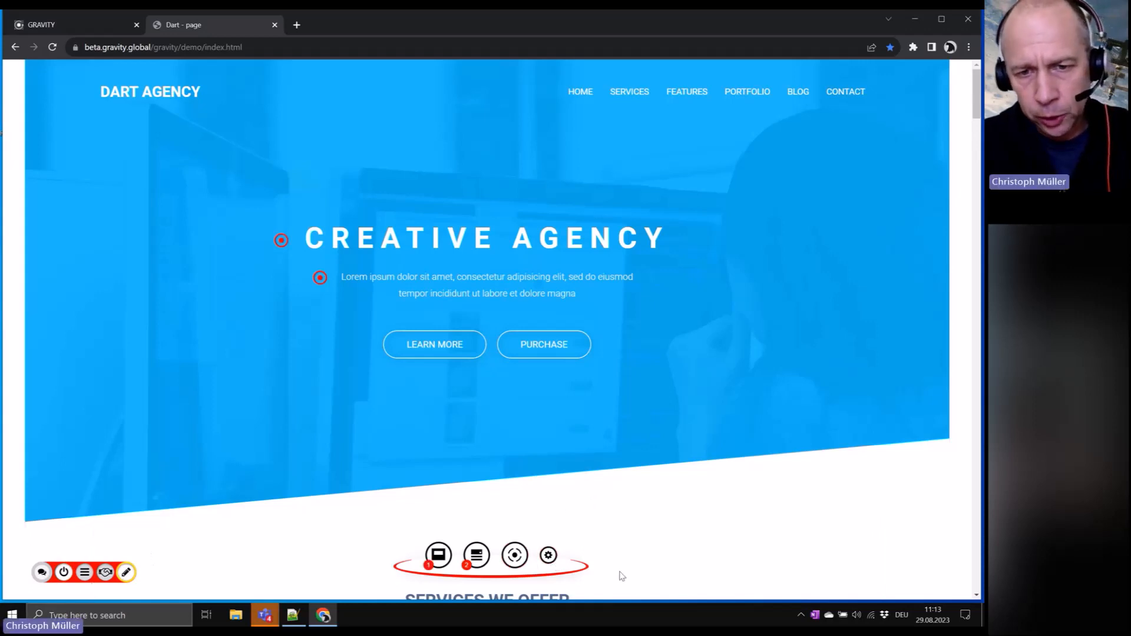
mouse_move(421, 572)
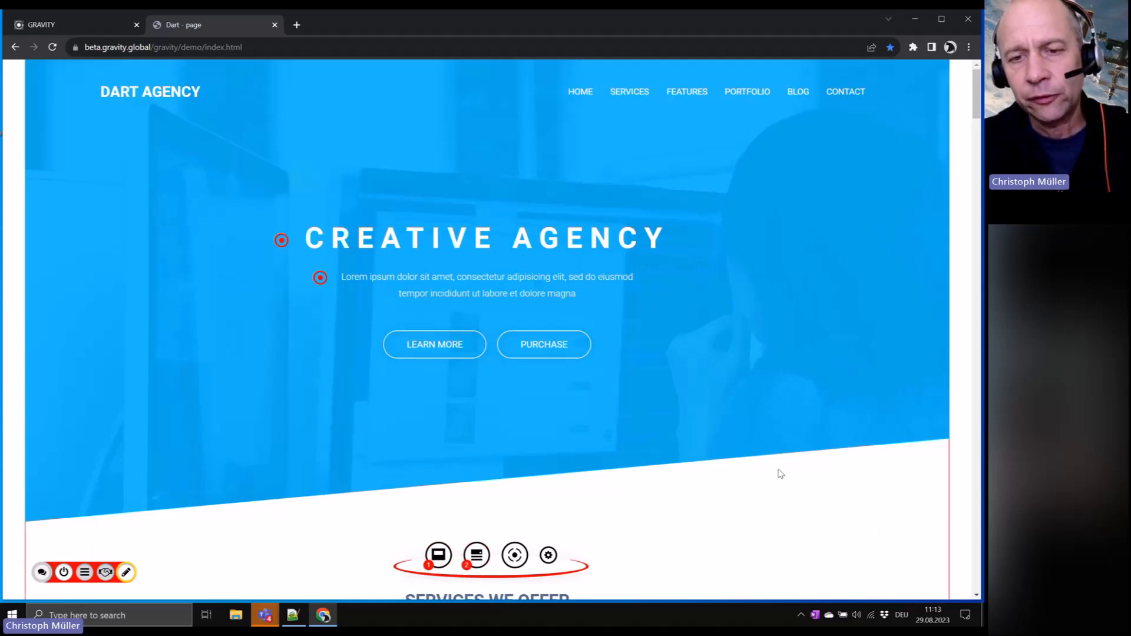
mouse_move(674, 497)
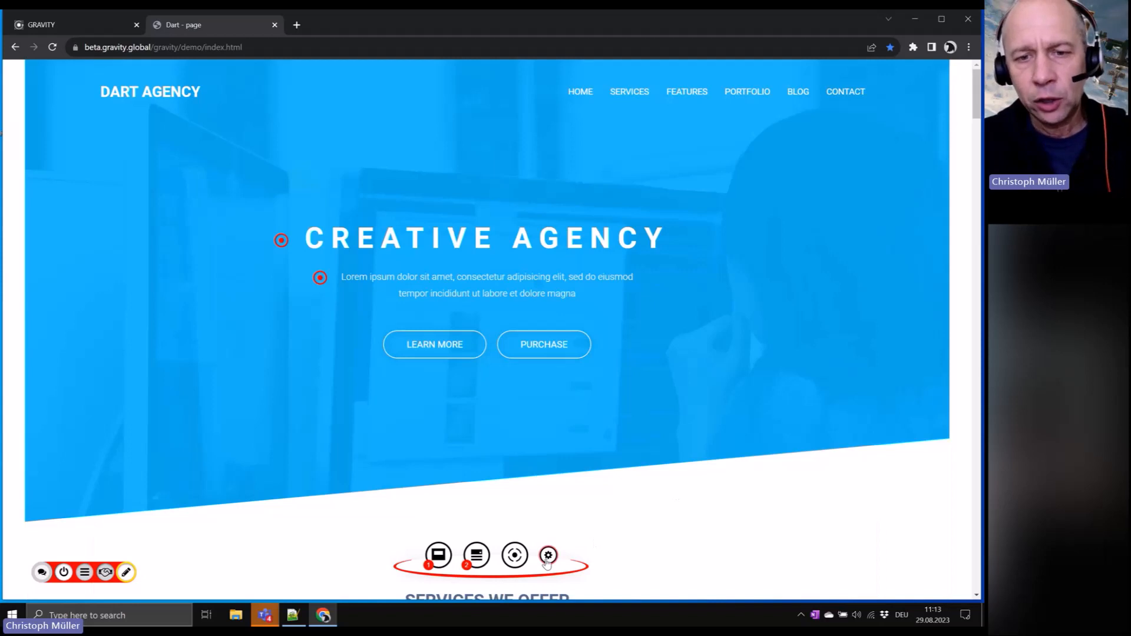
left_click(547, 555)
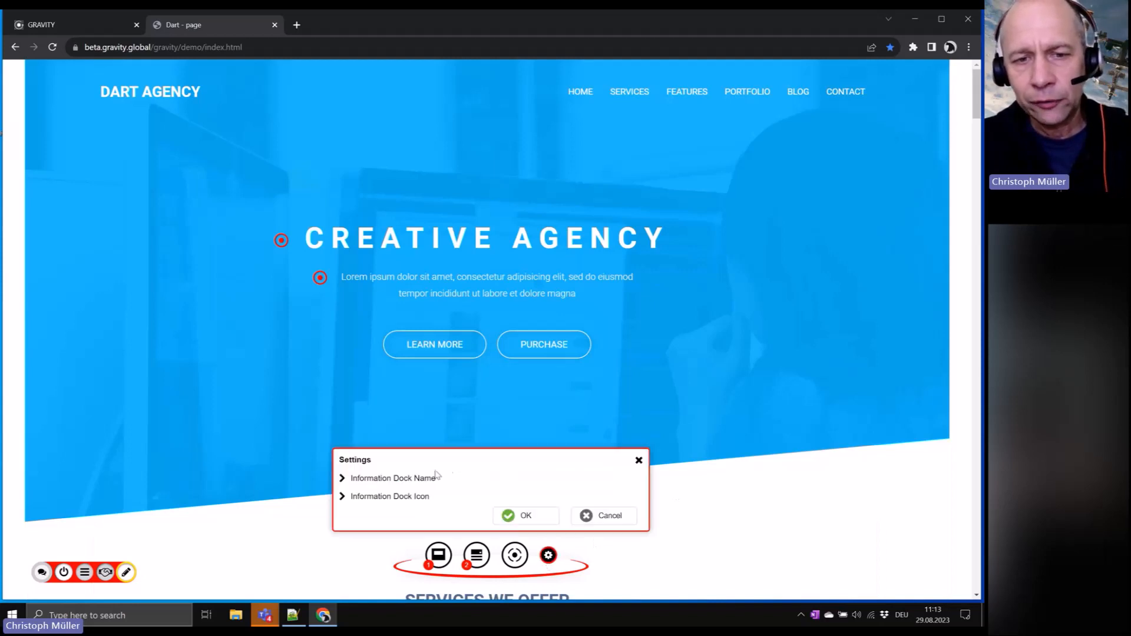
mouse_move(698, 510)
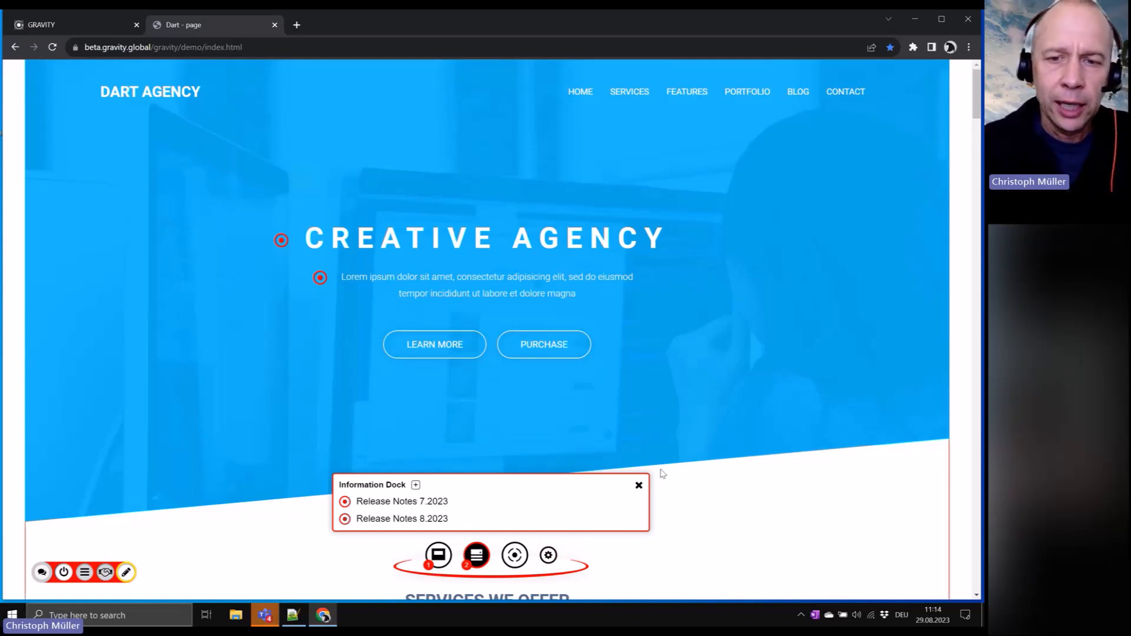
left_click(637, 484)
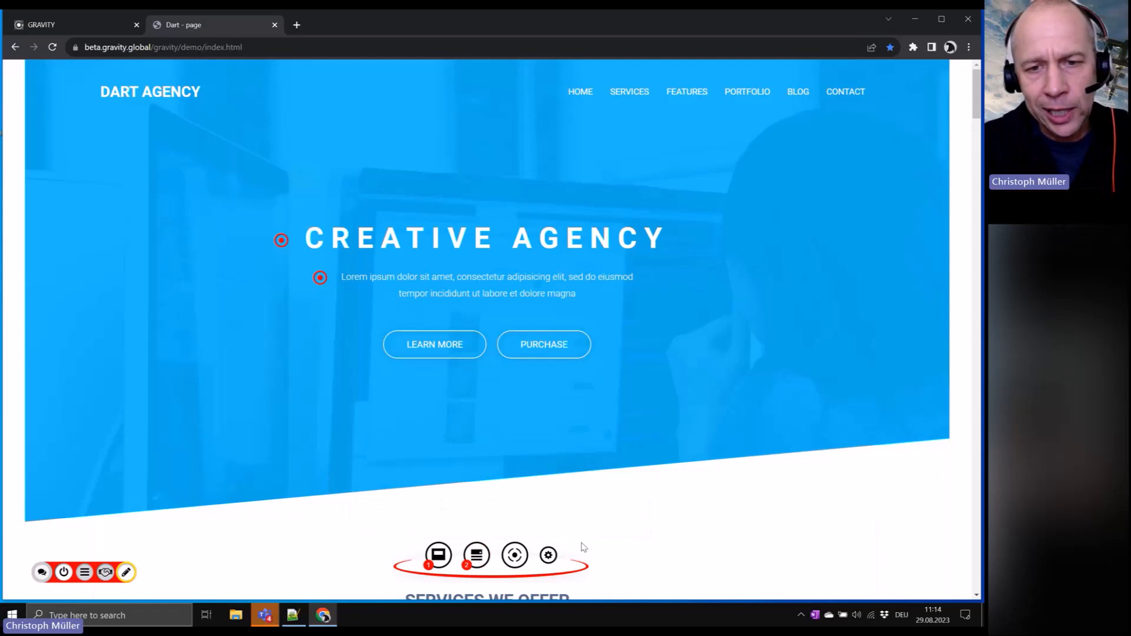